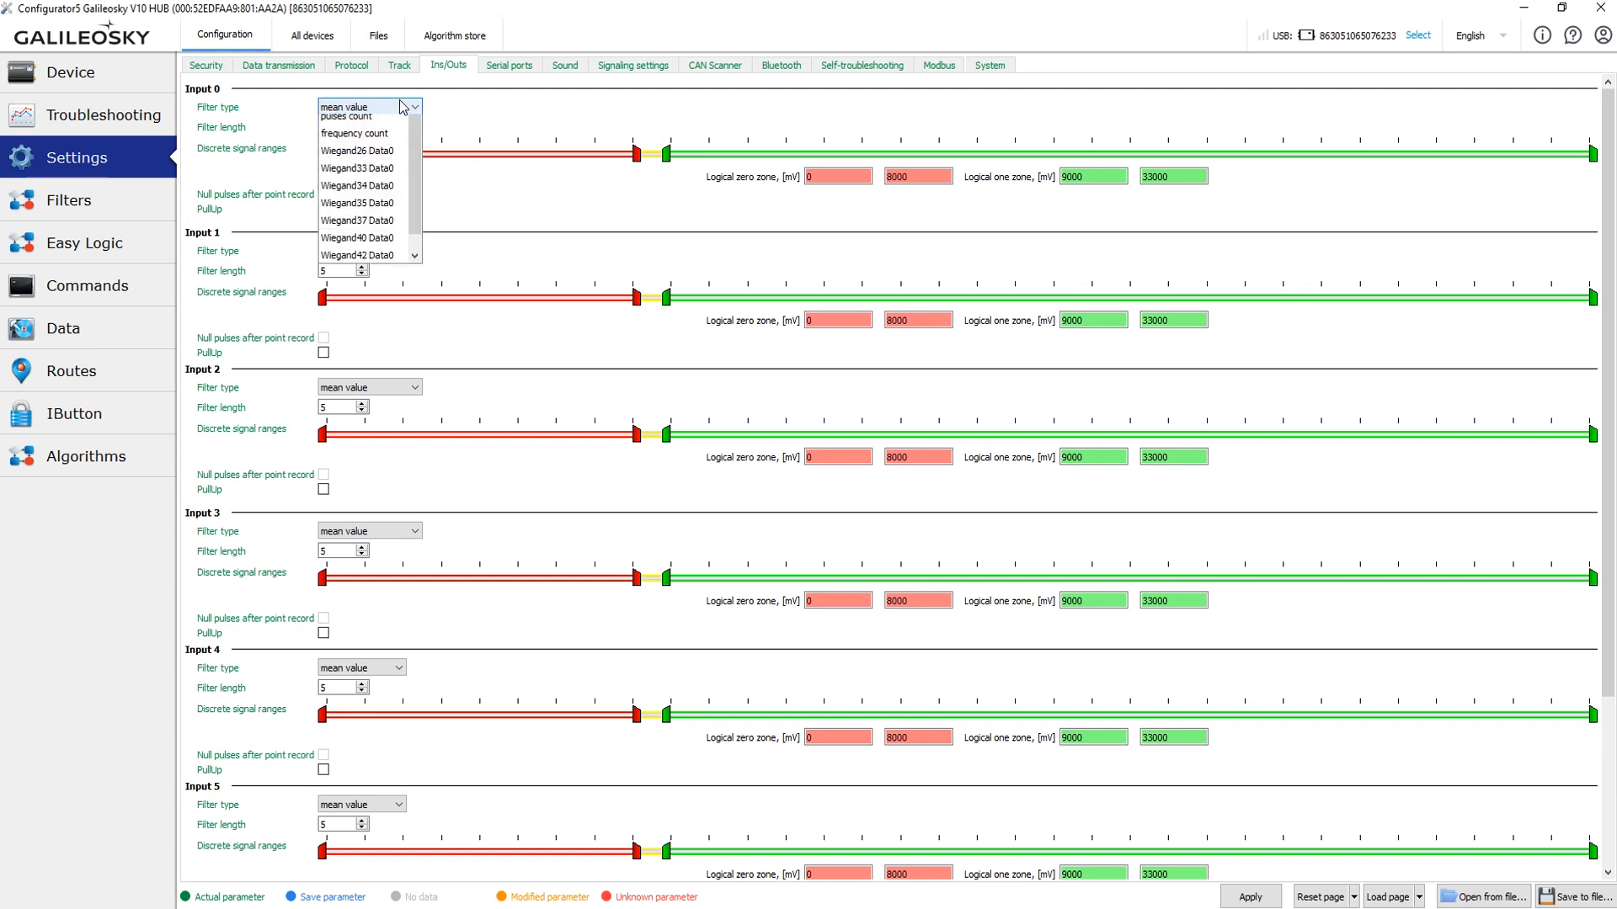
Keep Input 0 on mean value filtering and check its analog reading on the Device page
left_click(343, 106)
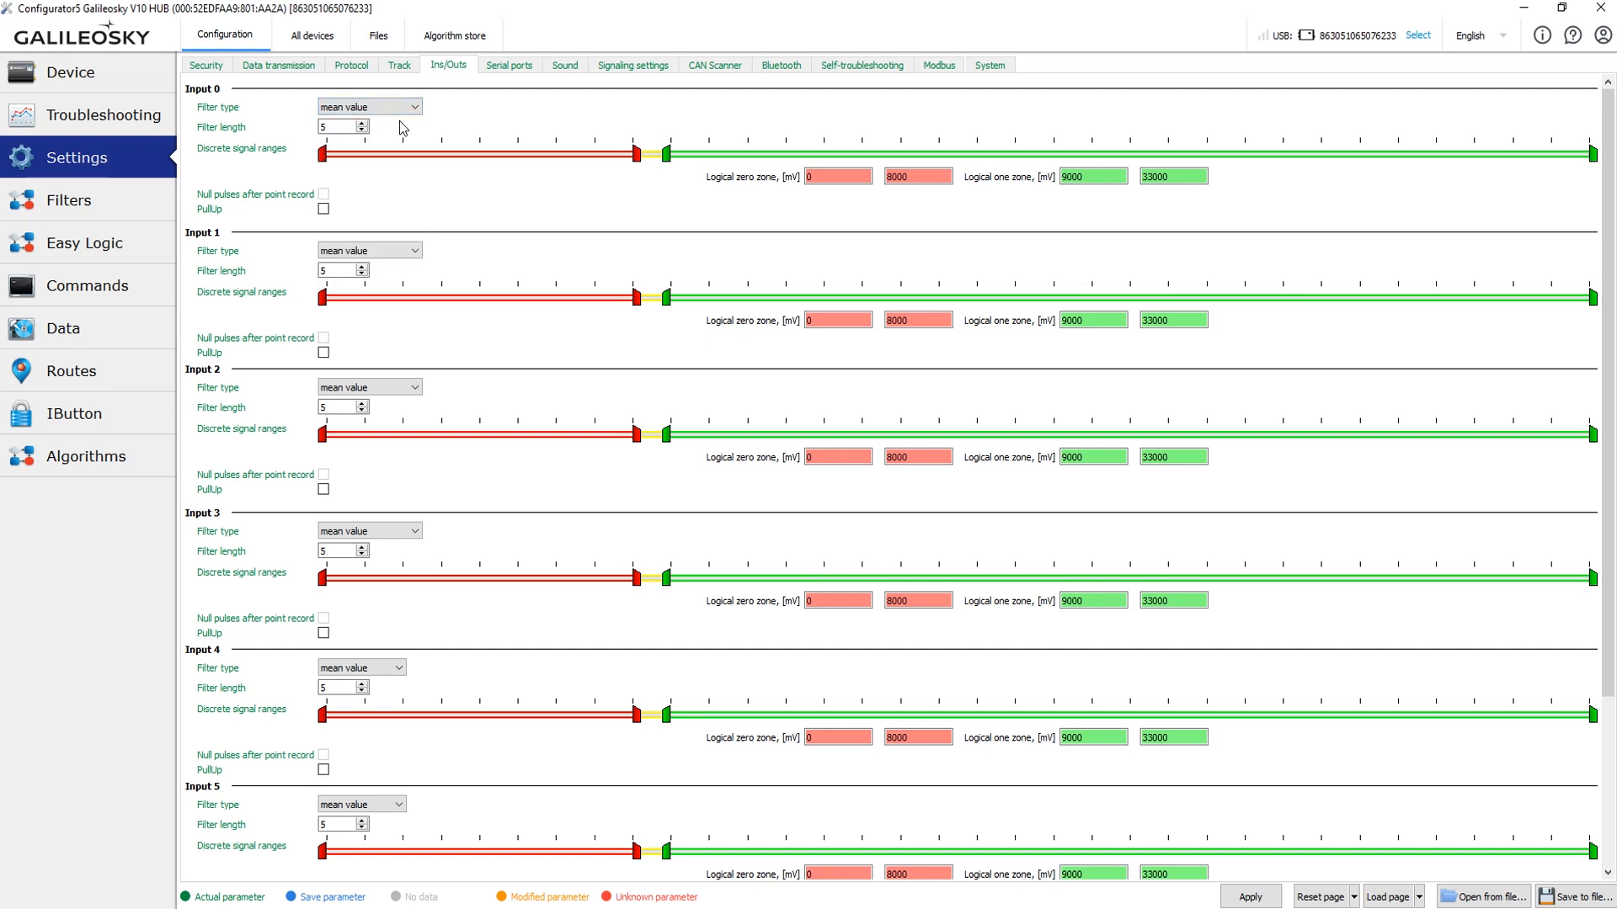
mouse_move(396, 134)
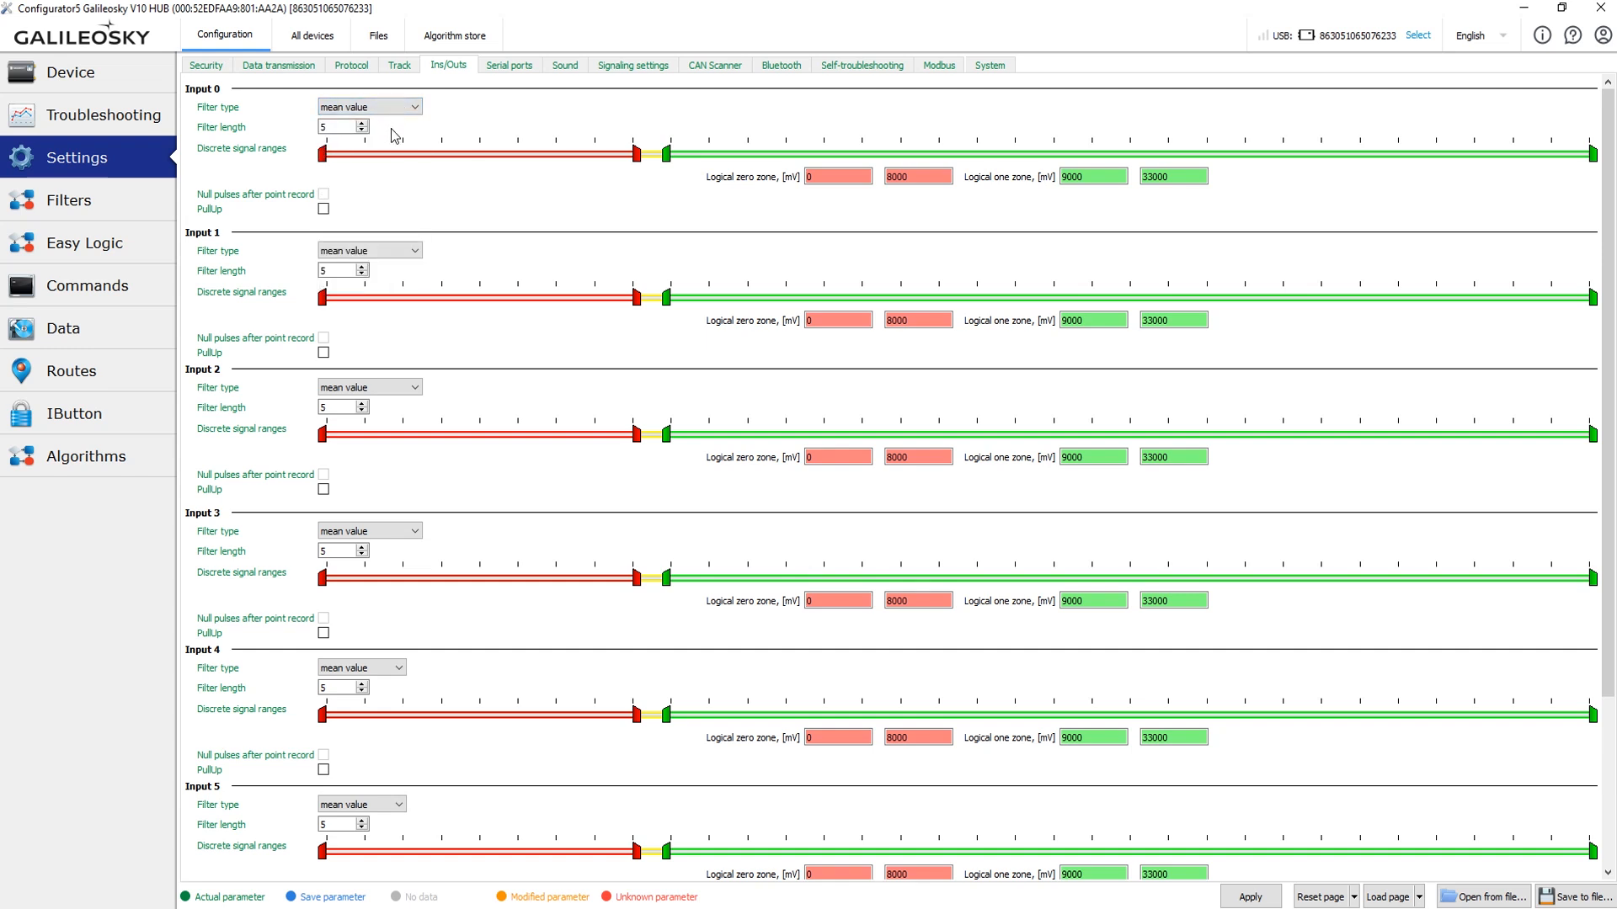
mouse_move(659, 155)
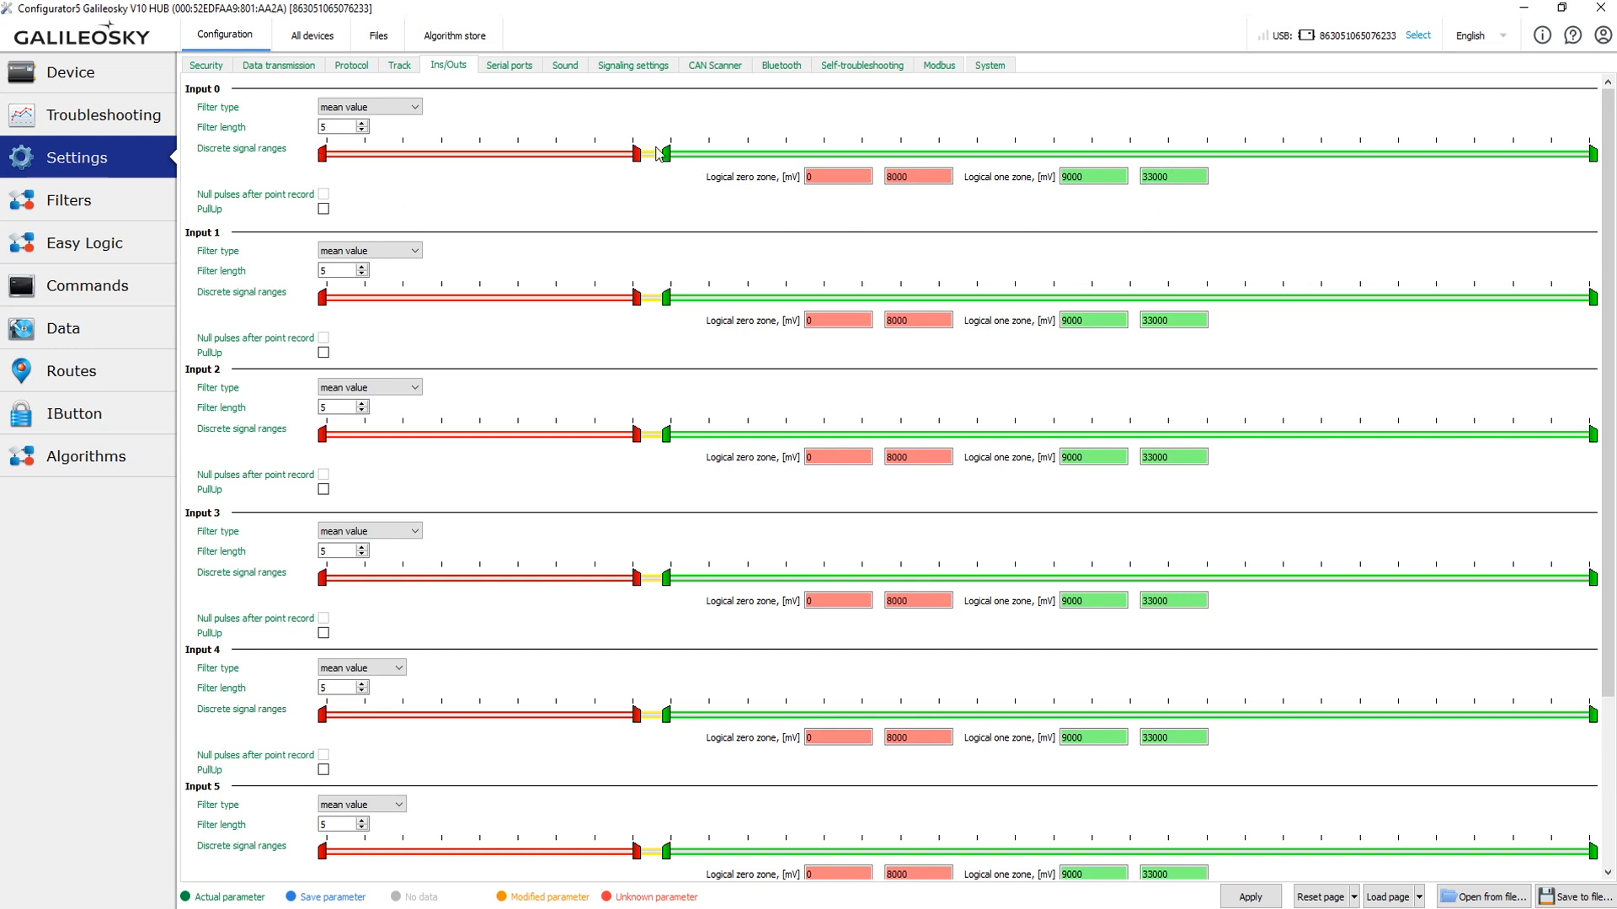
mouse_move(1213, 142)
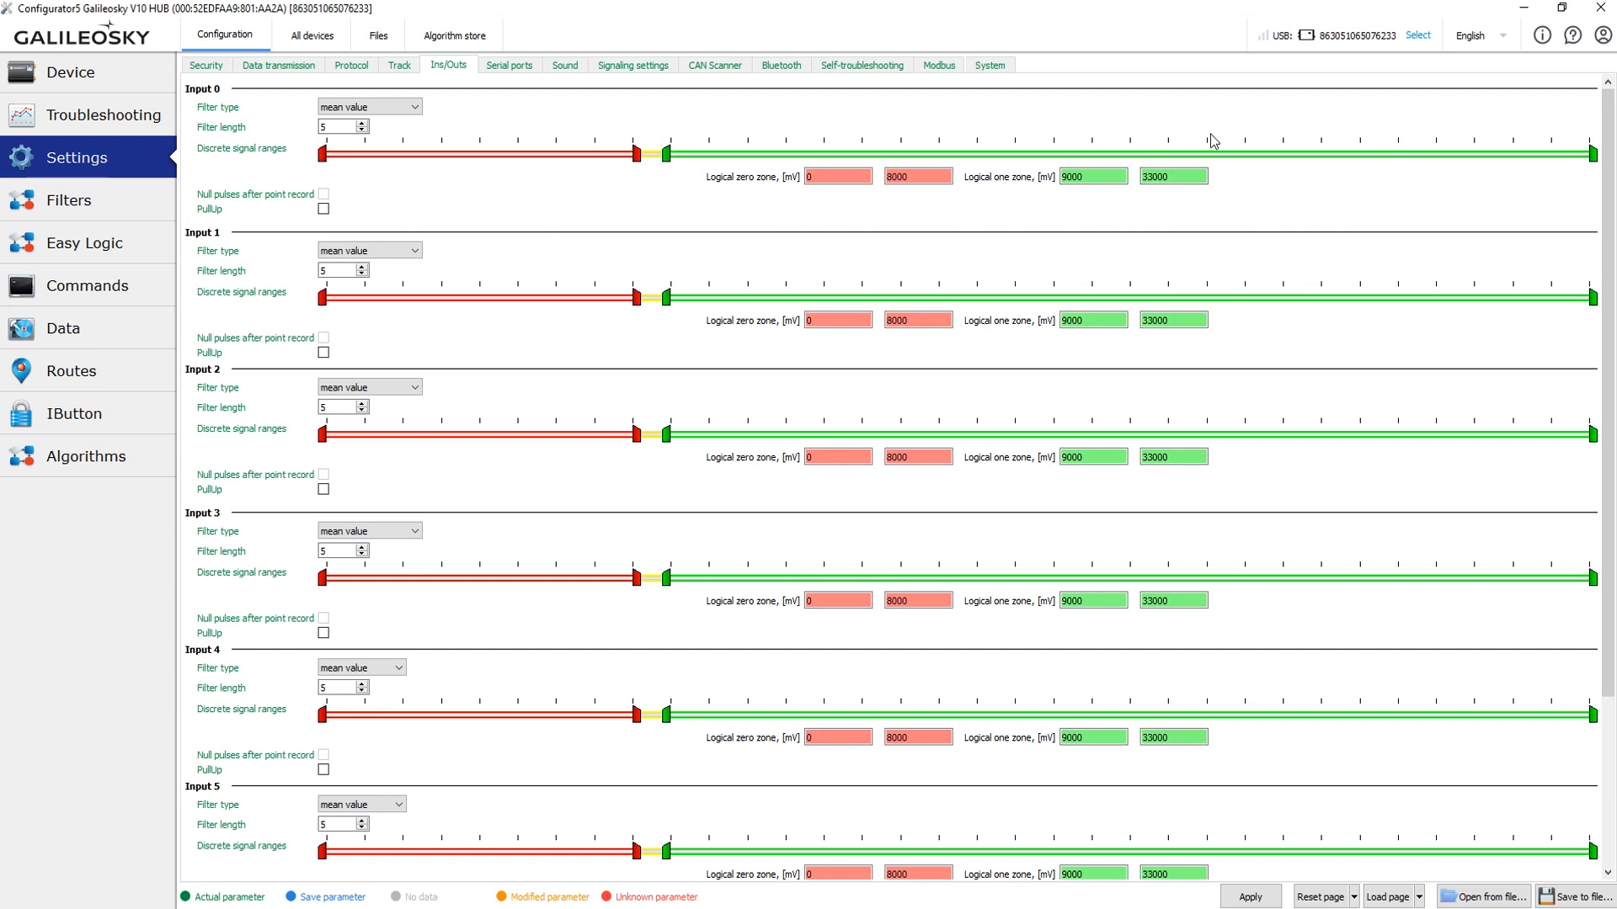
mouse_move(1012, 122)
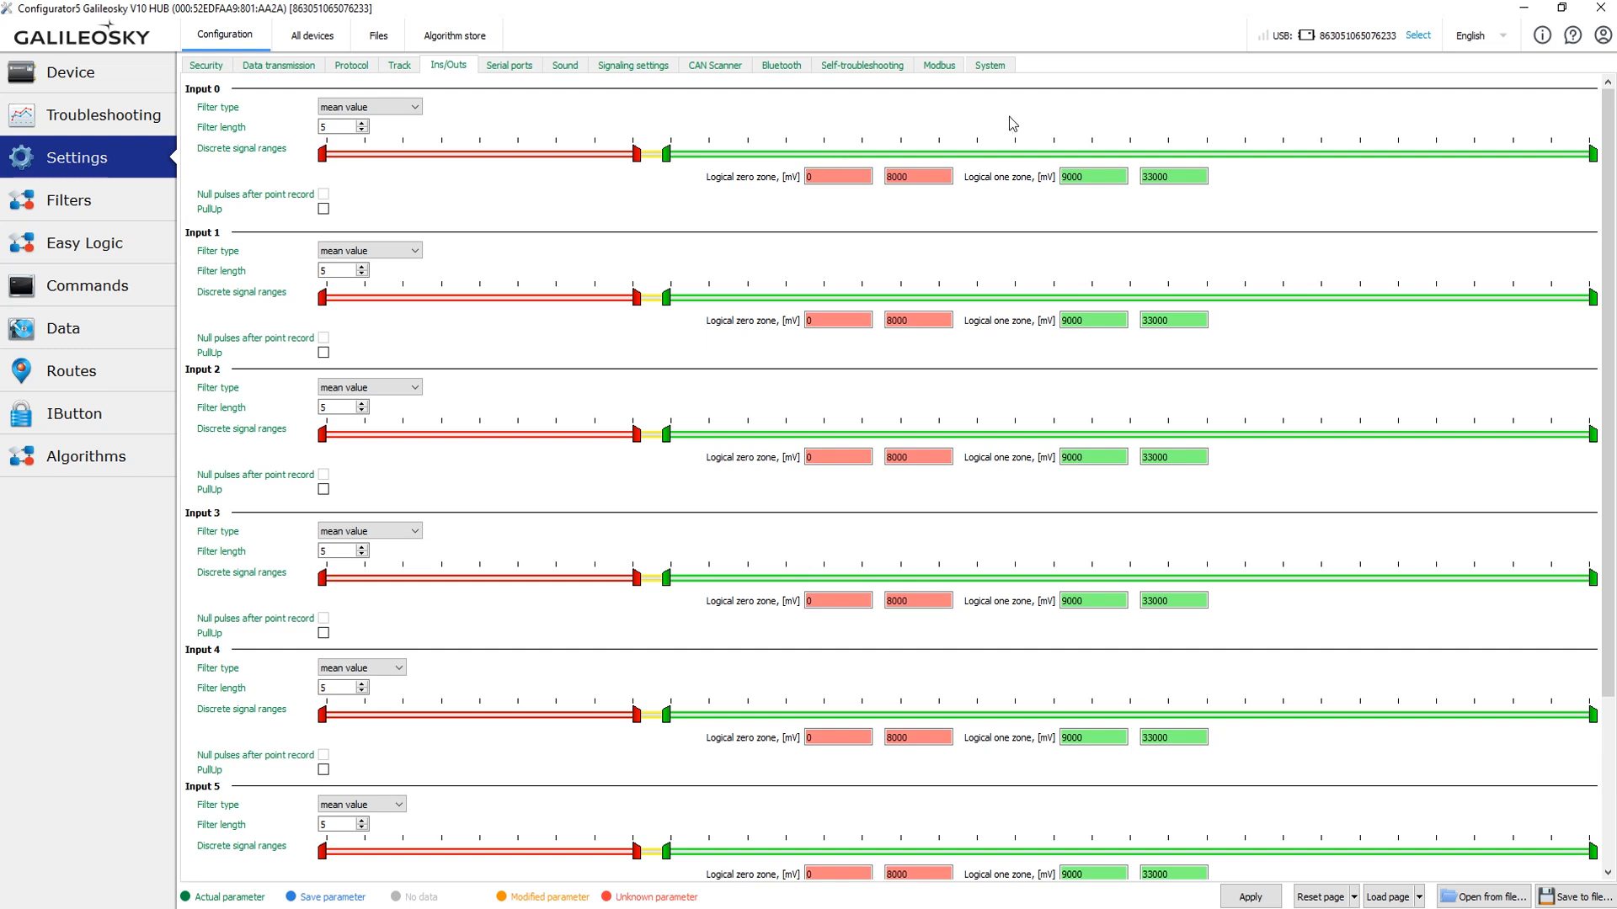
mouse_move(1027, 135)
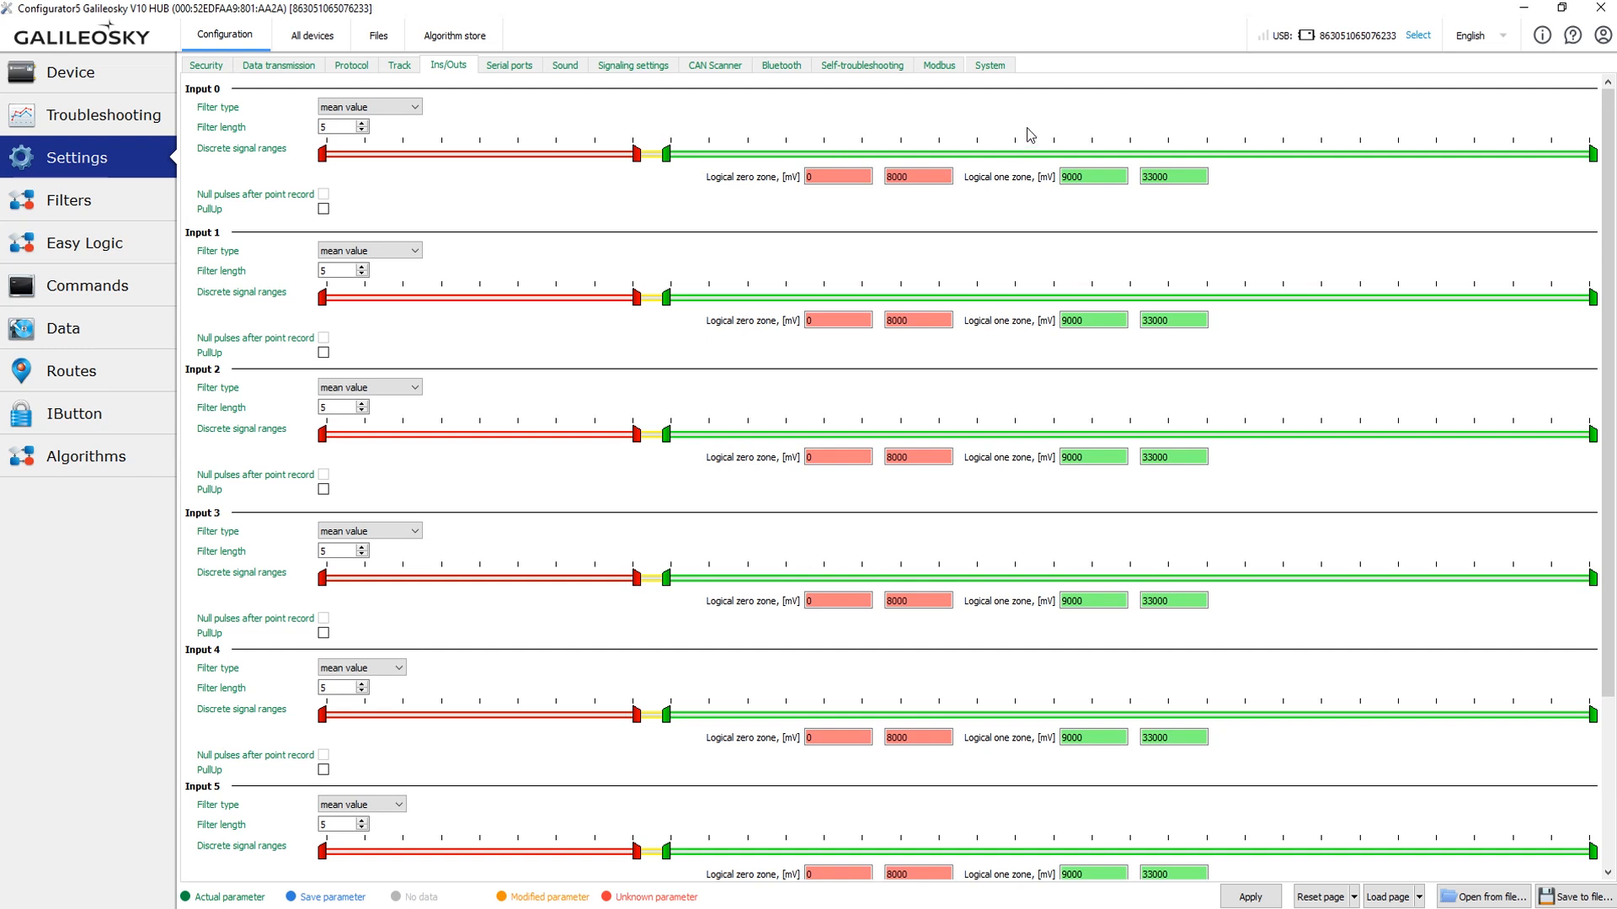
left_click(71, 72)
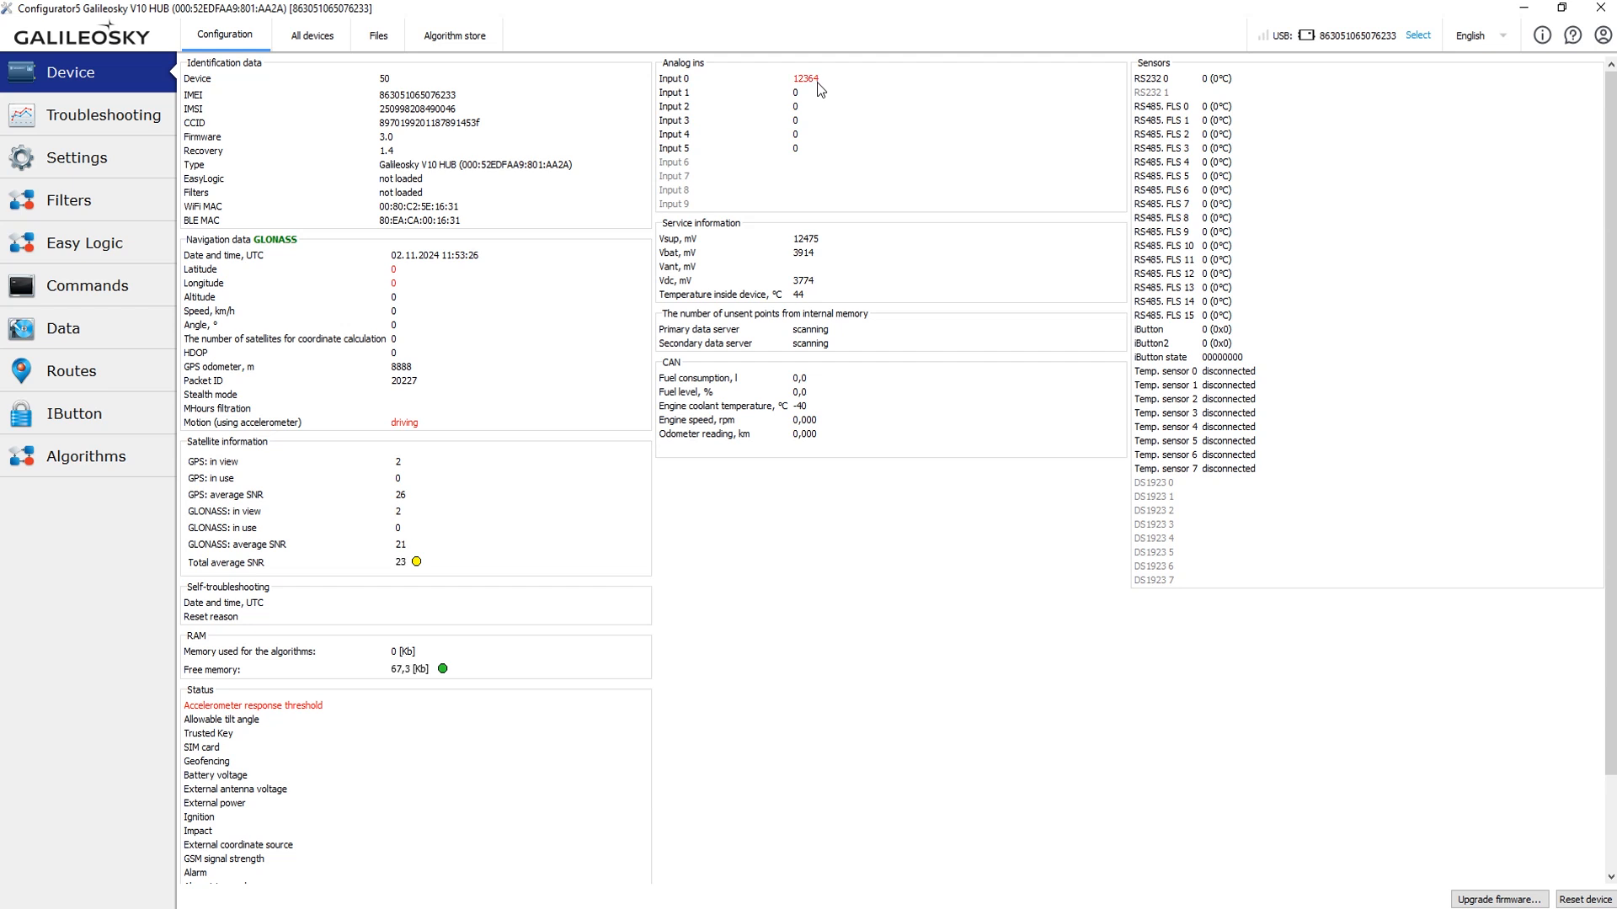
left_click(75, 157)
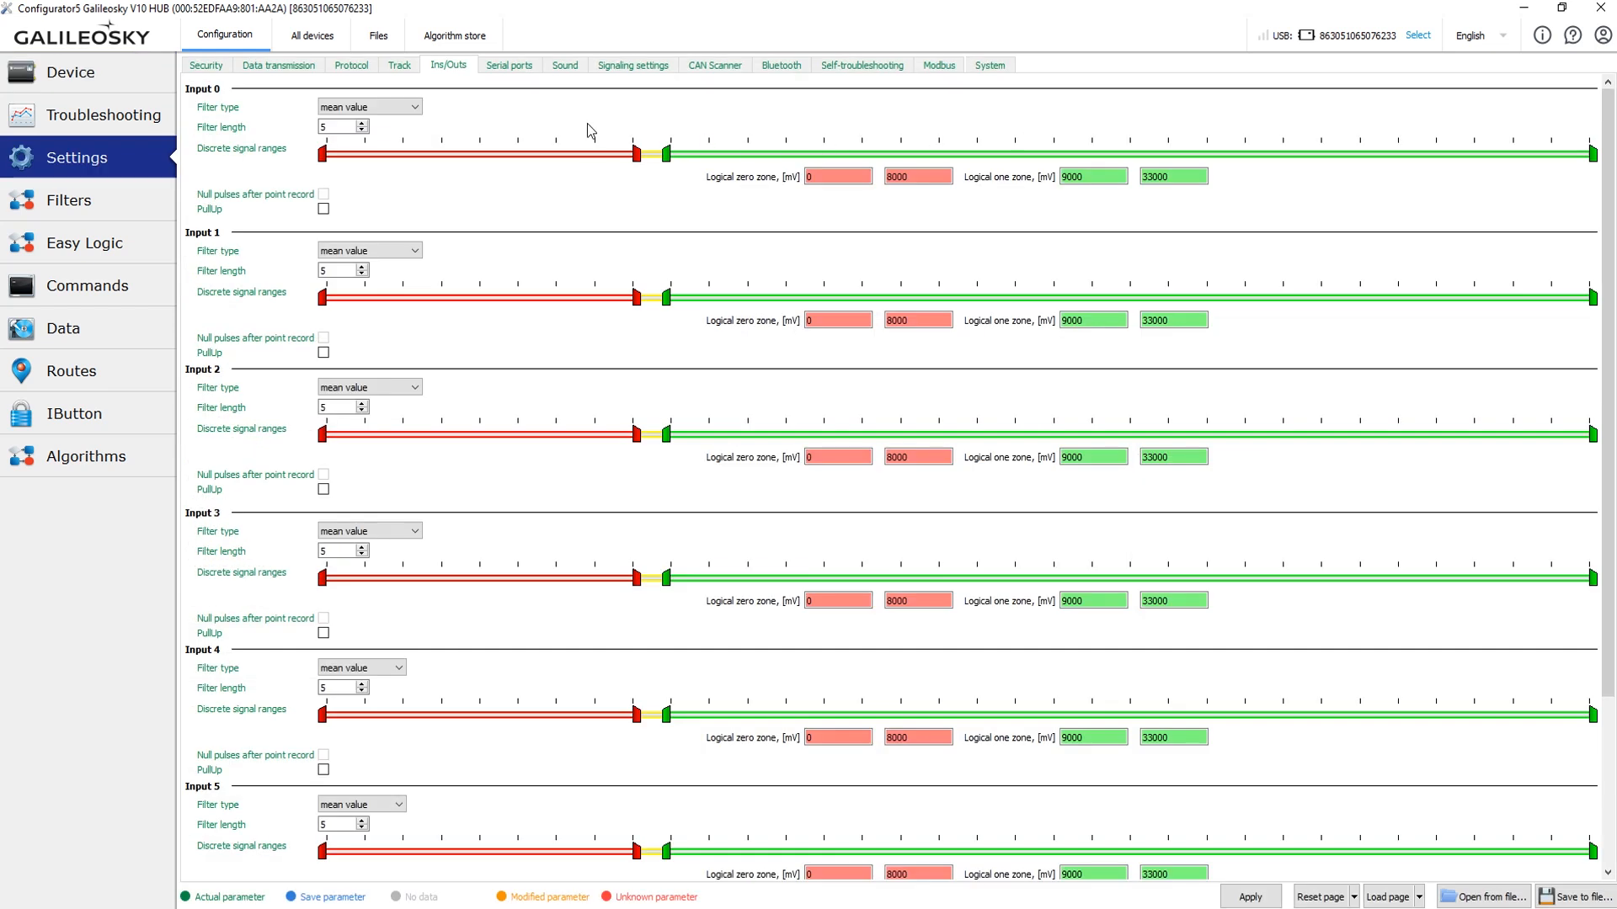
mouse_move(656, 174)
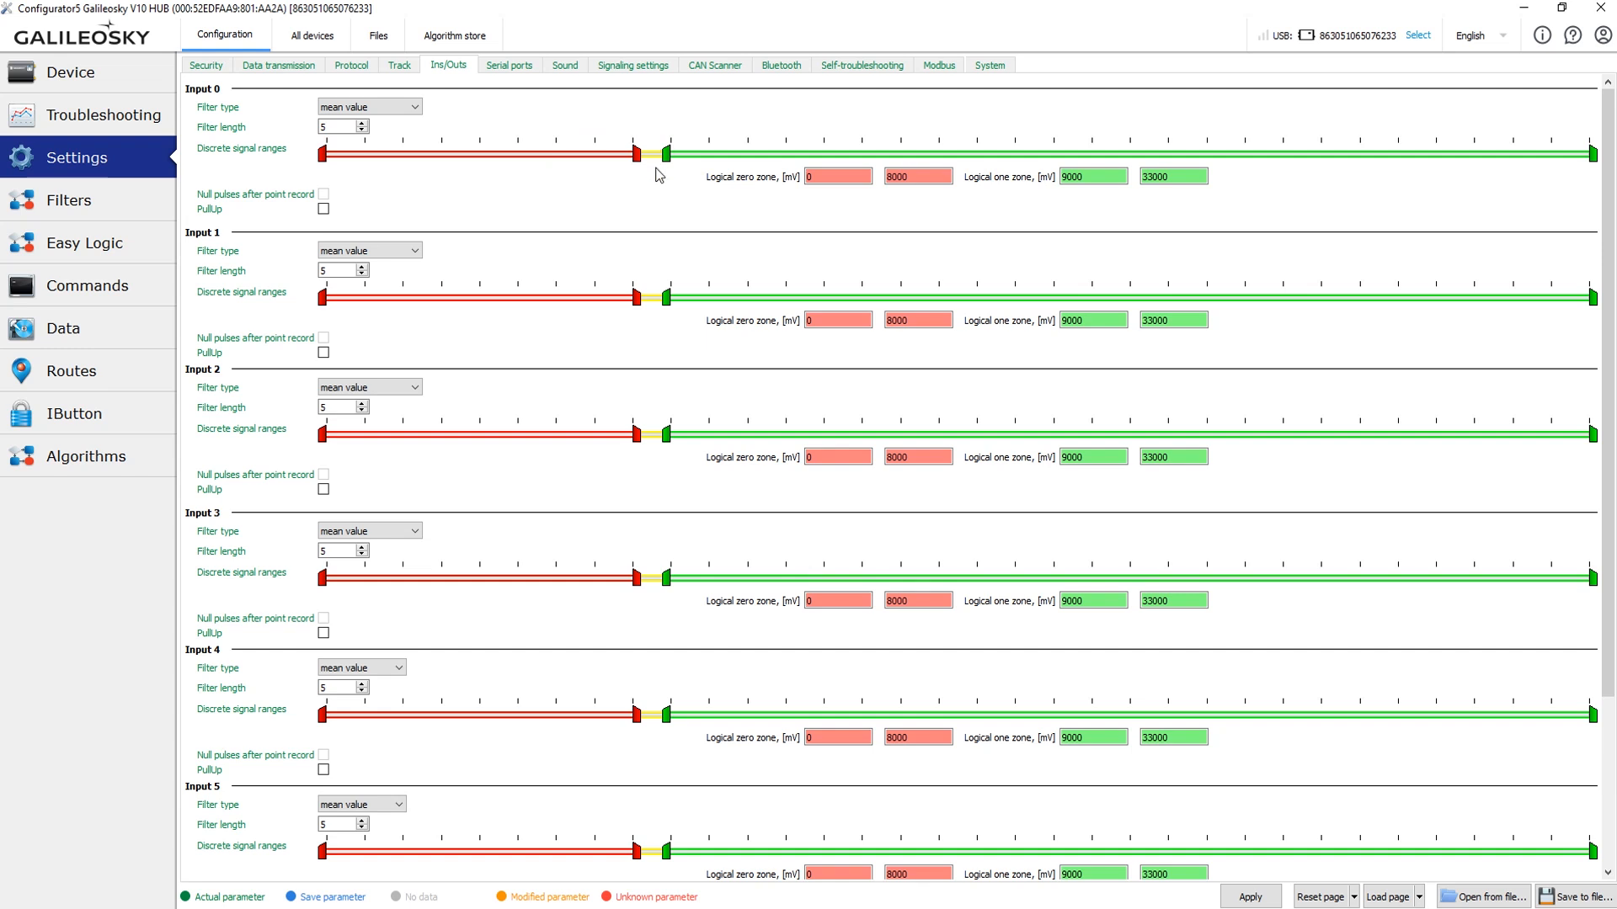
mouse_move(666, 208)
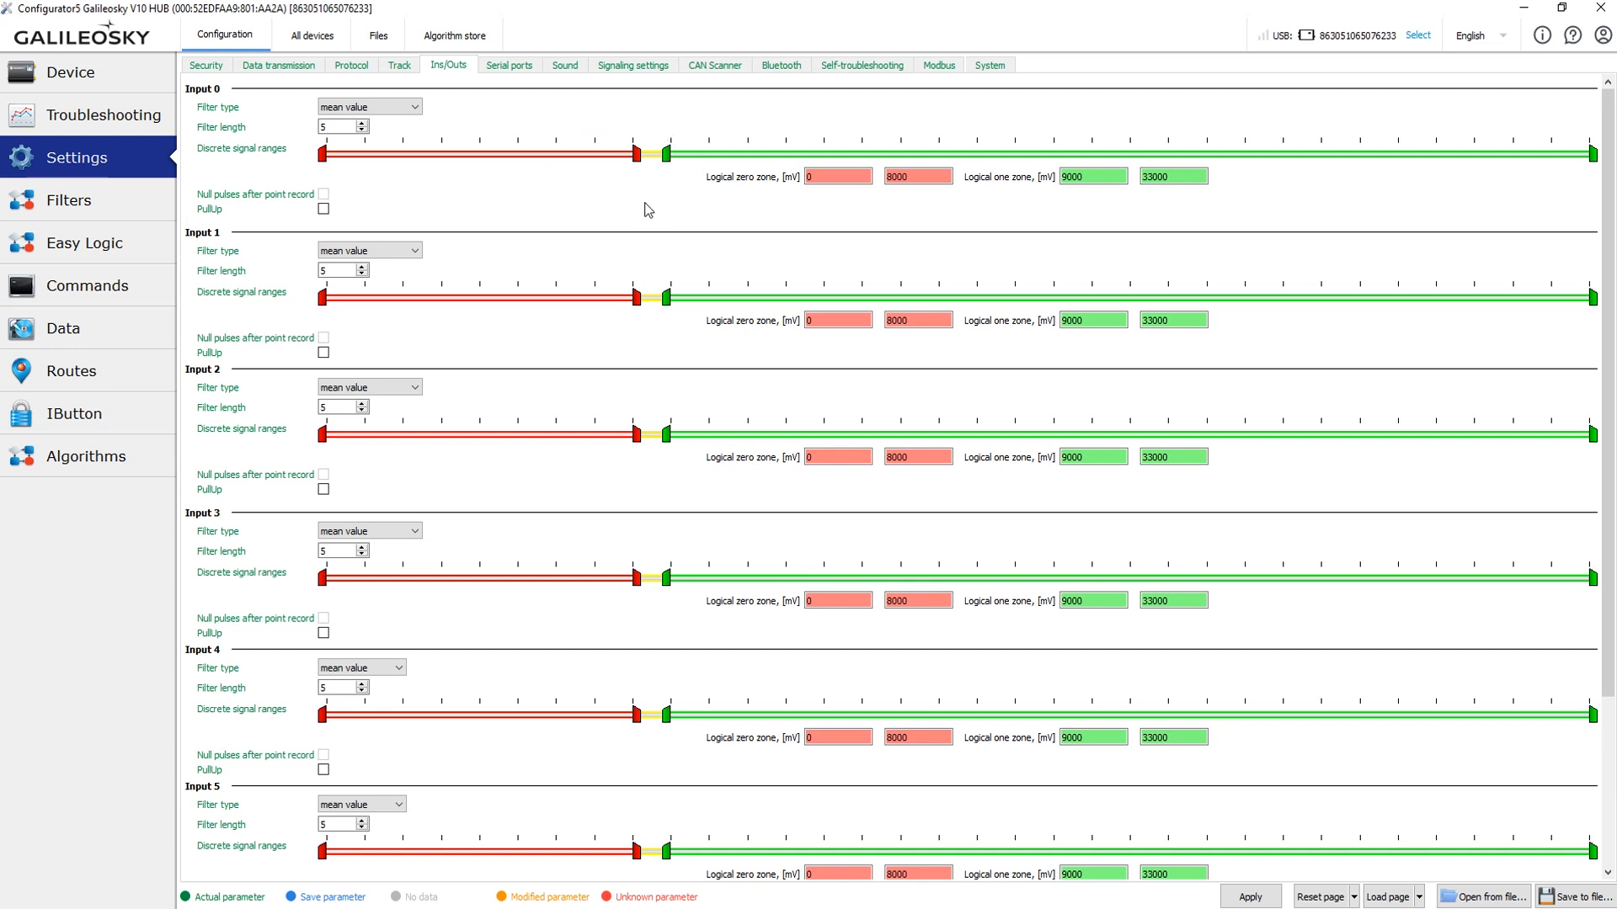
mouse_move(649, 200)
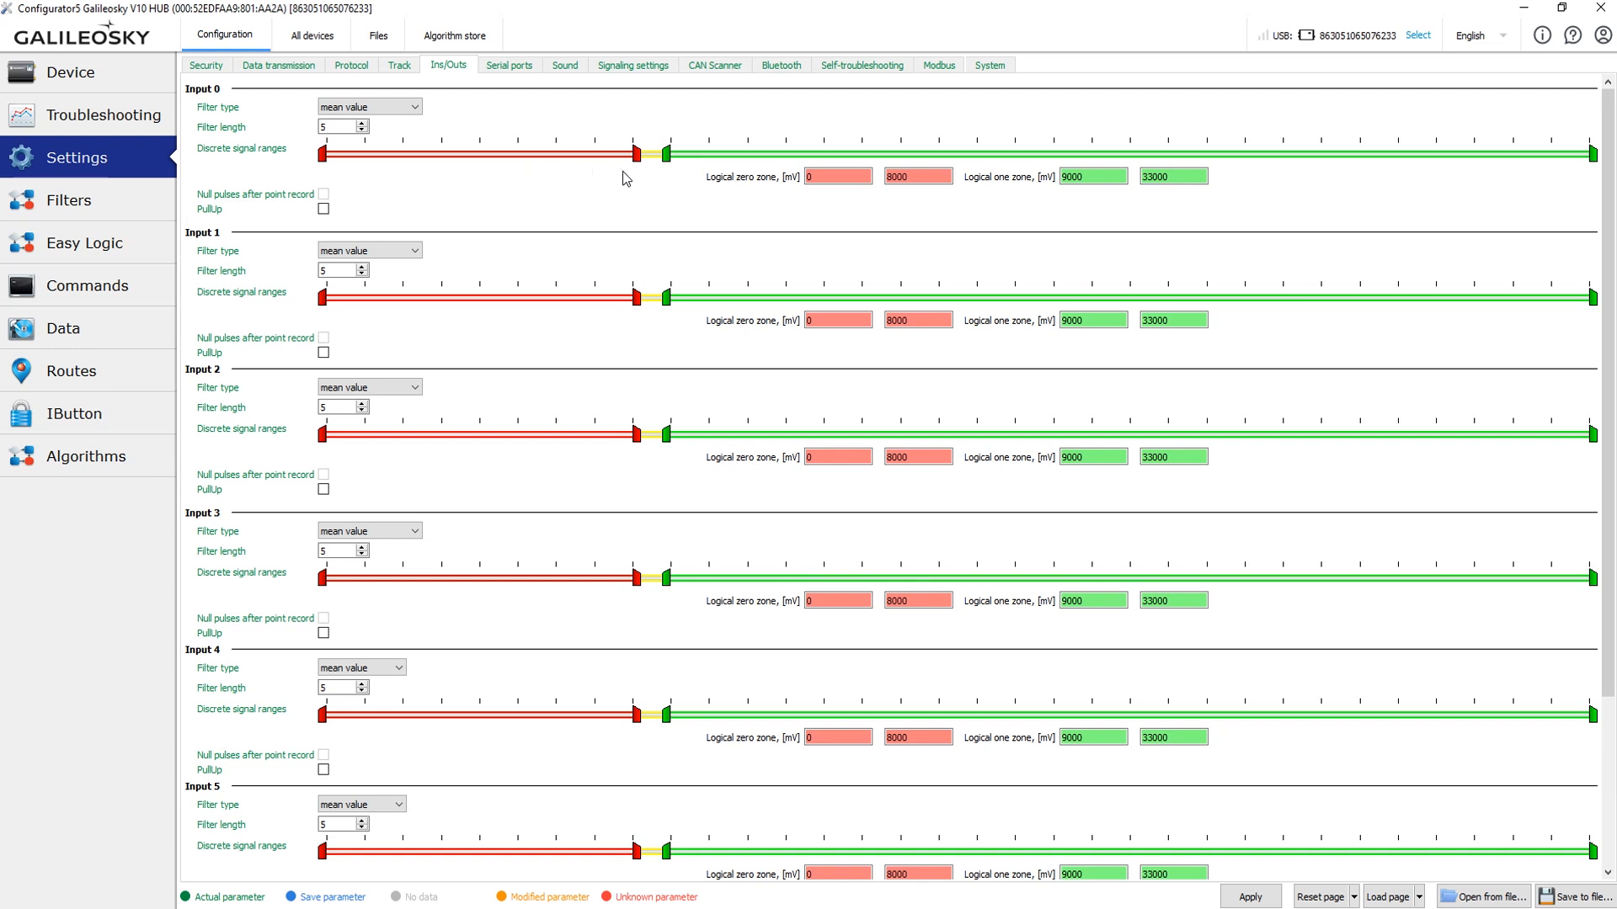
mouse_move(650, 177)
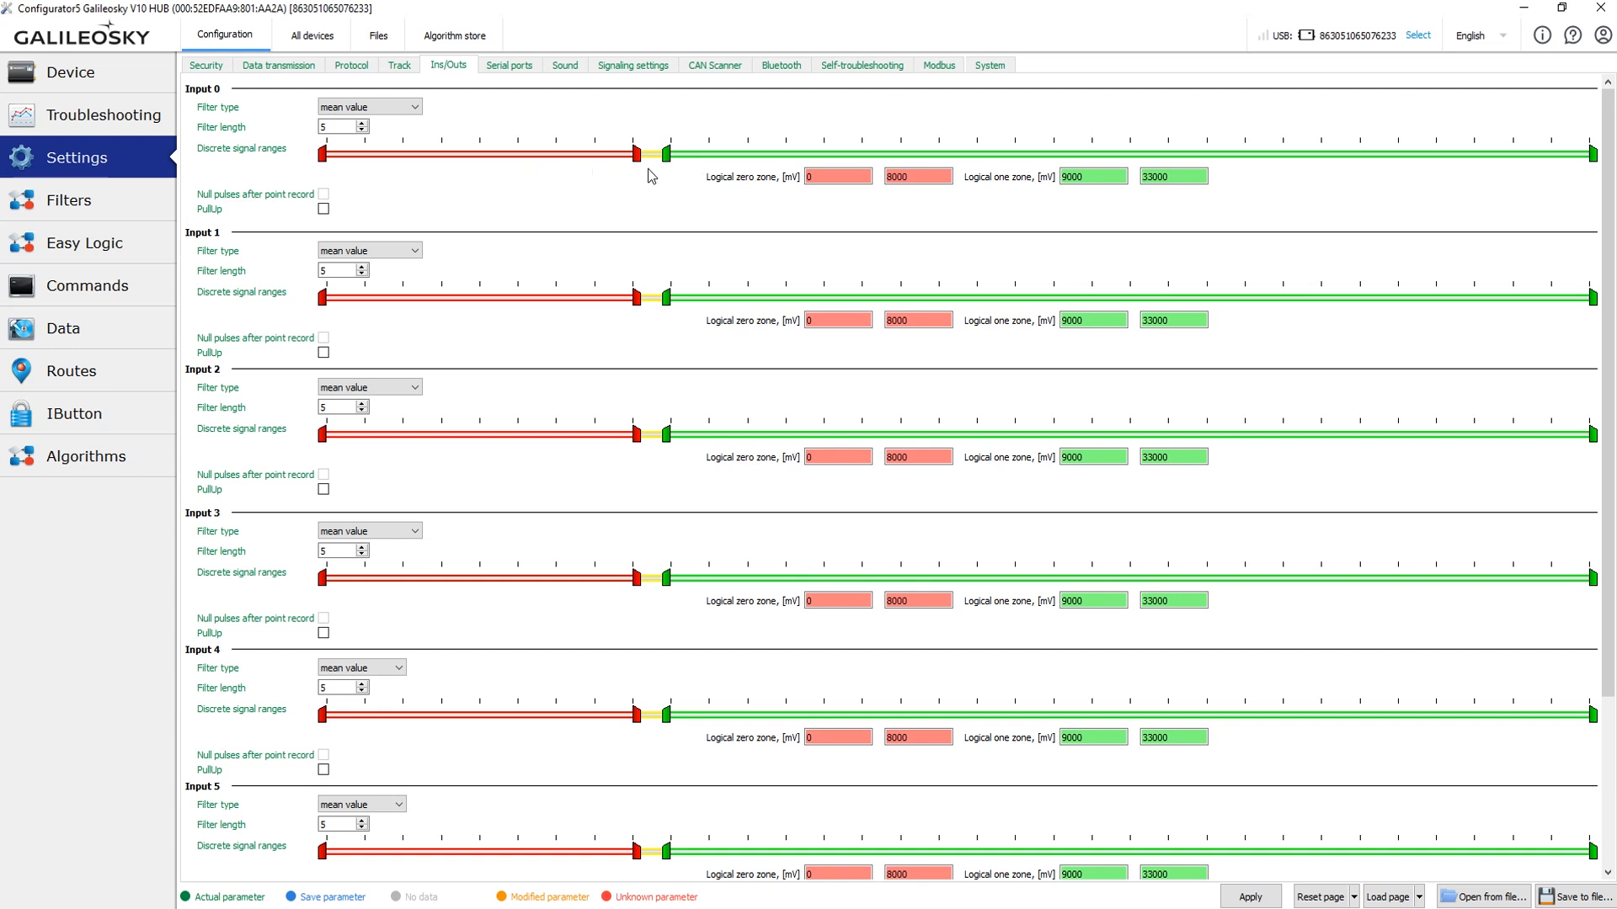
mouse_move(491, 182)
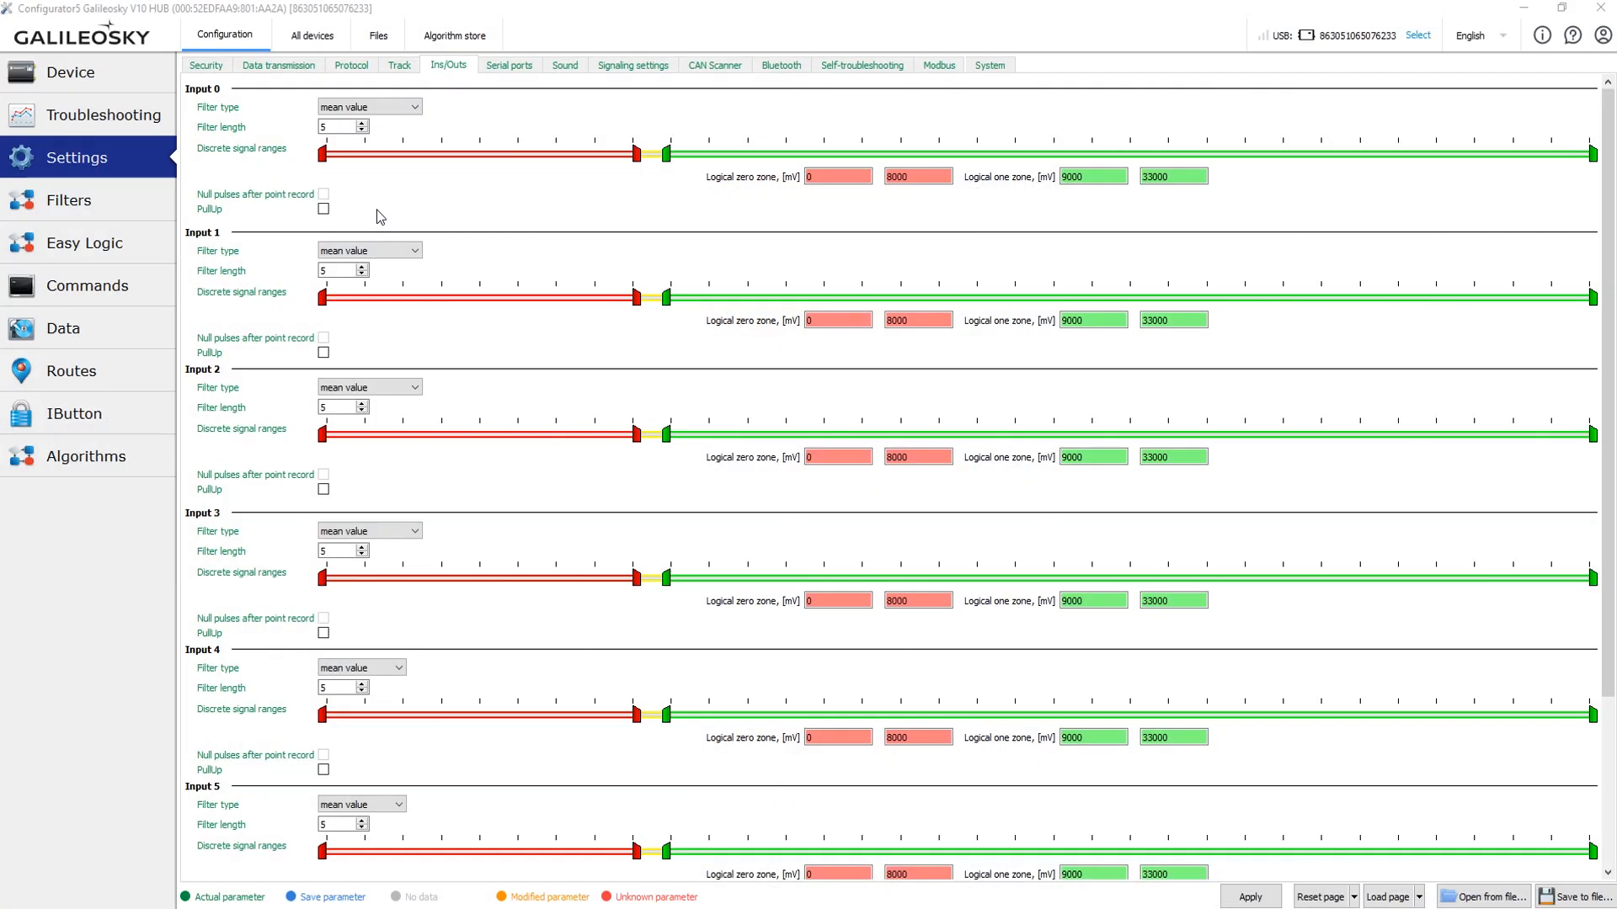
Enable PullUp on Input 0 and verify its reading before returning to Ins/Outs settings
left_click(324, 208)
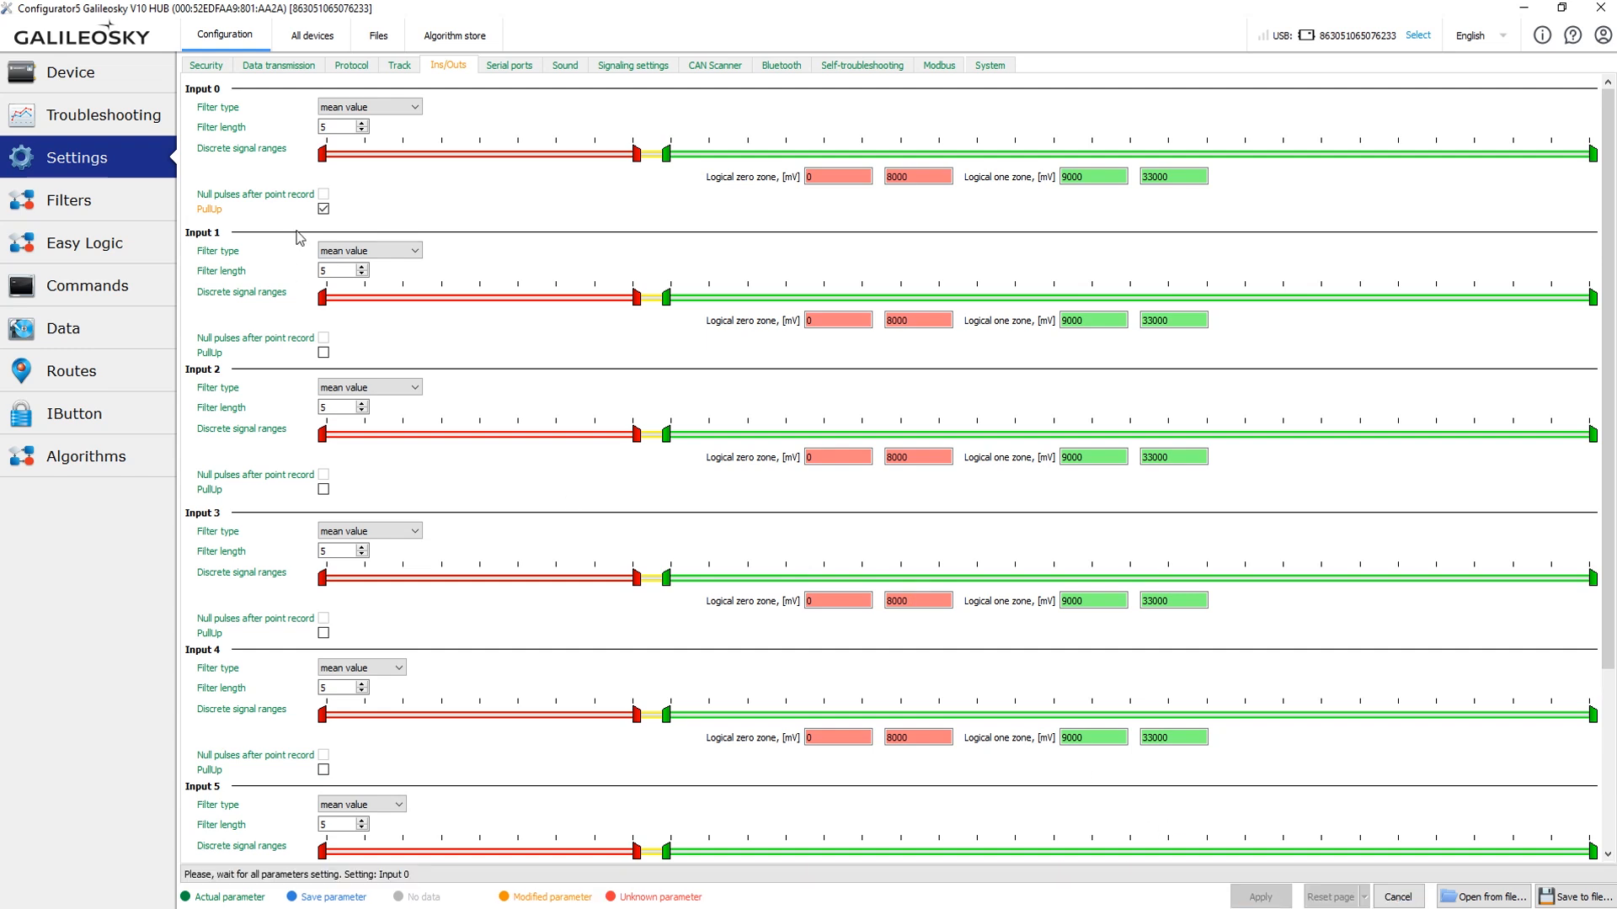
left_click(70, 72)
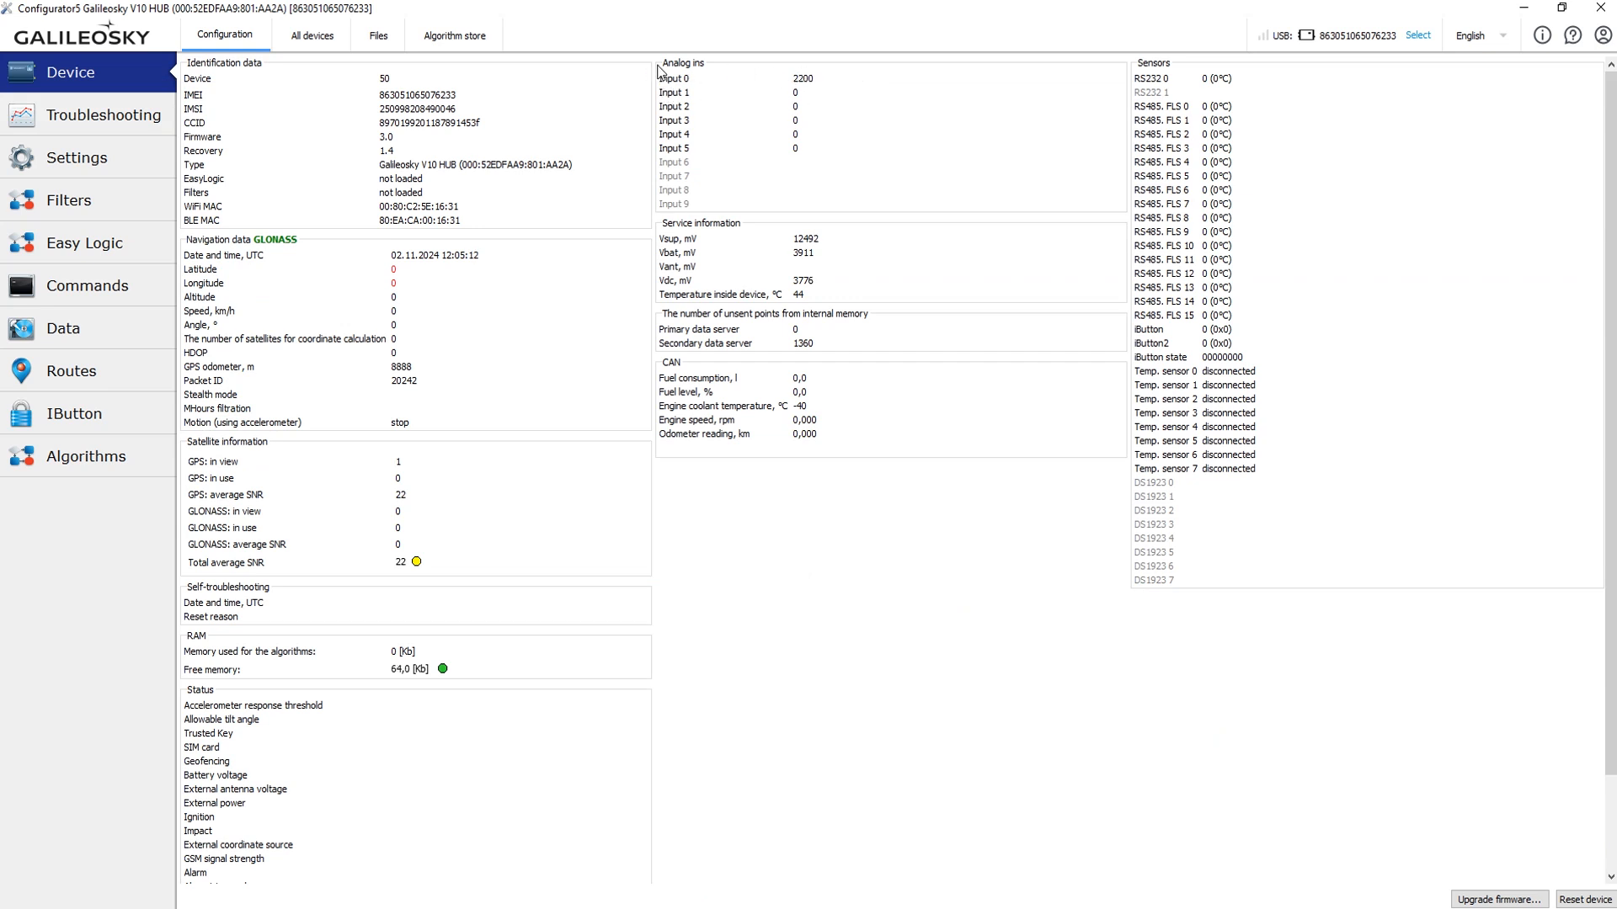
left_click(76, 156)
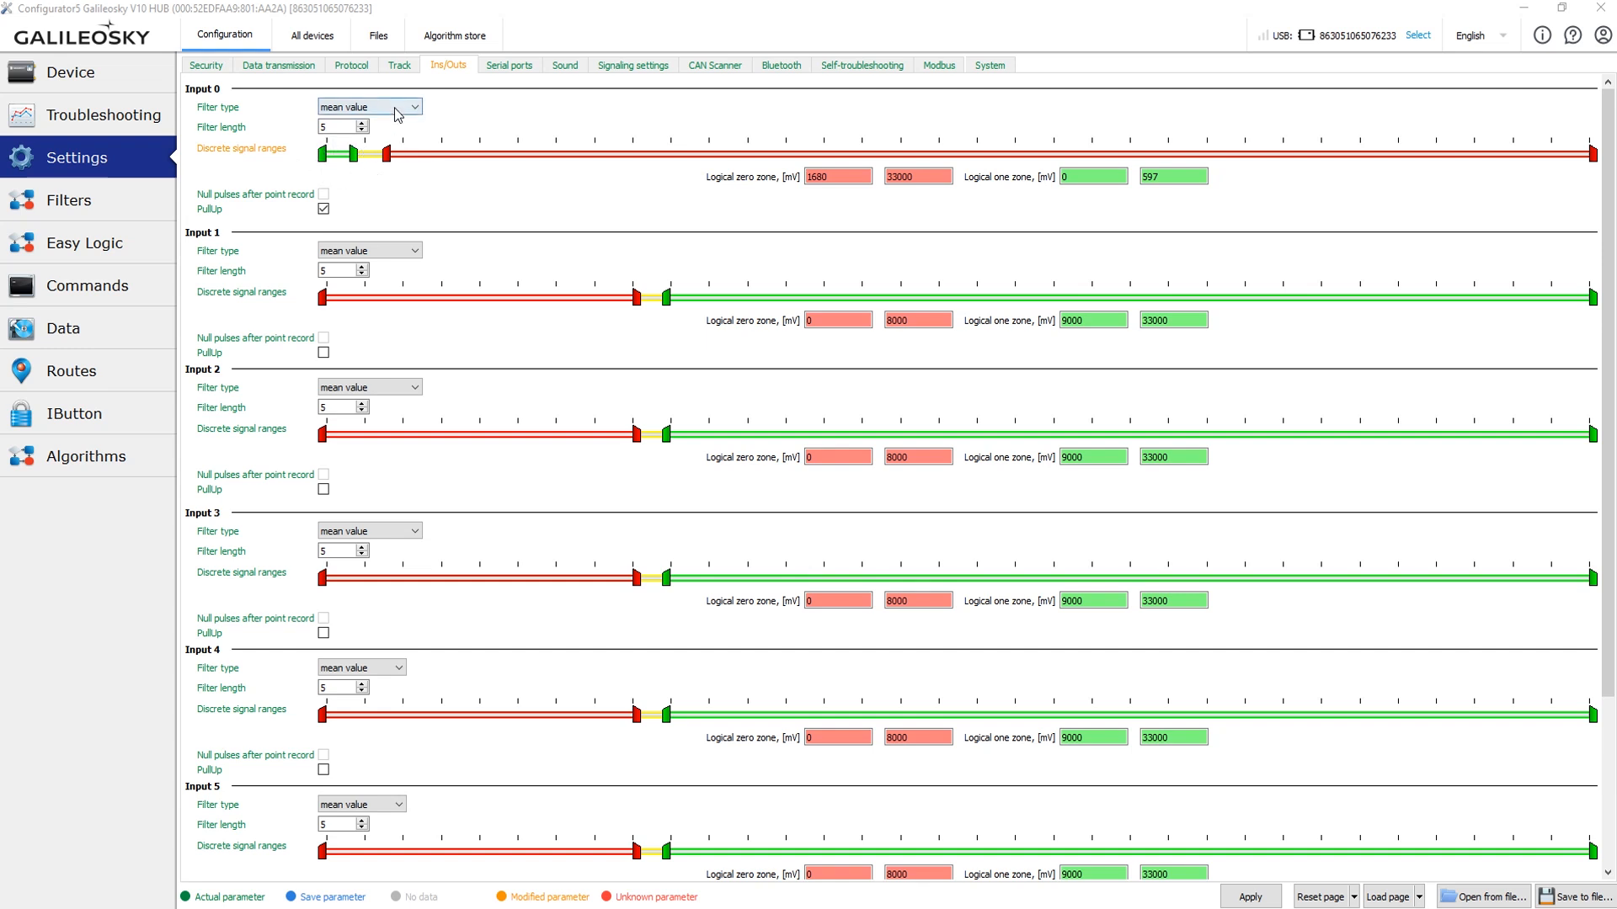
Set Input 0 to pulses count with threshold about 1171 mV and null pulses after point record
left_click(367, 106)
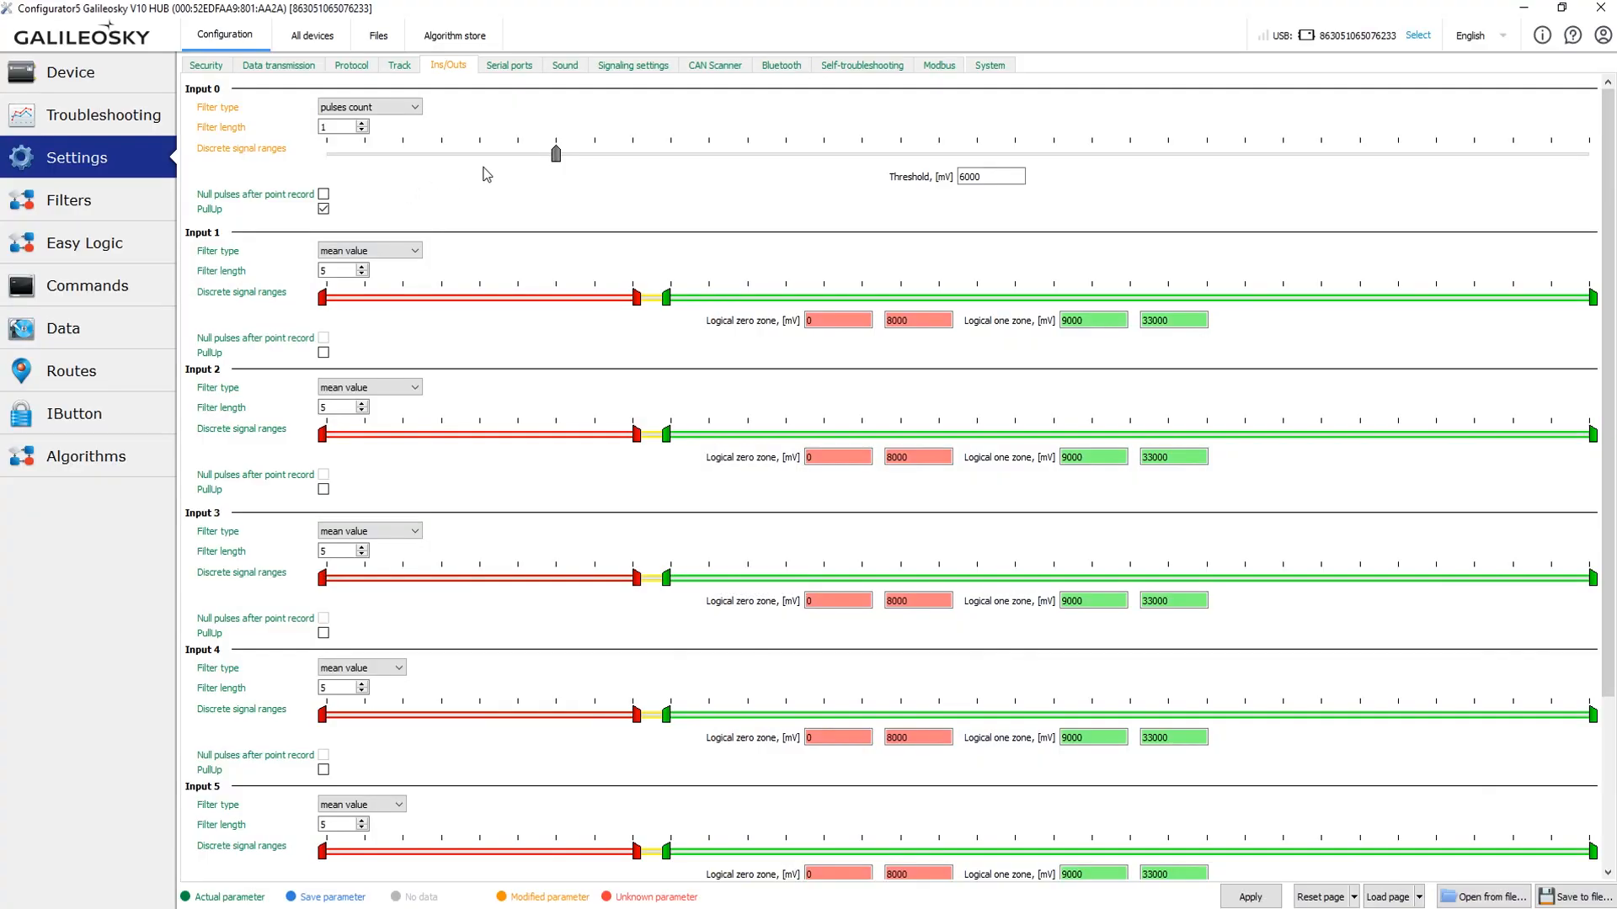
mouse_move(680, 173)
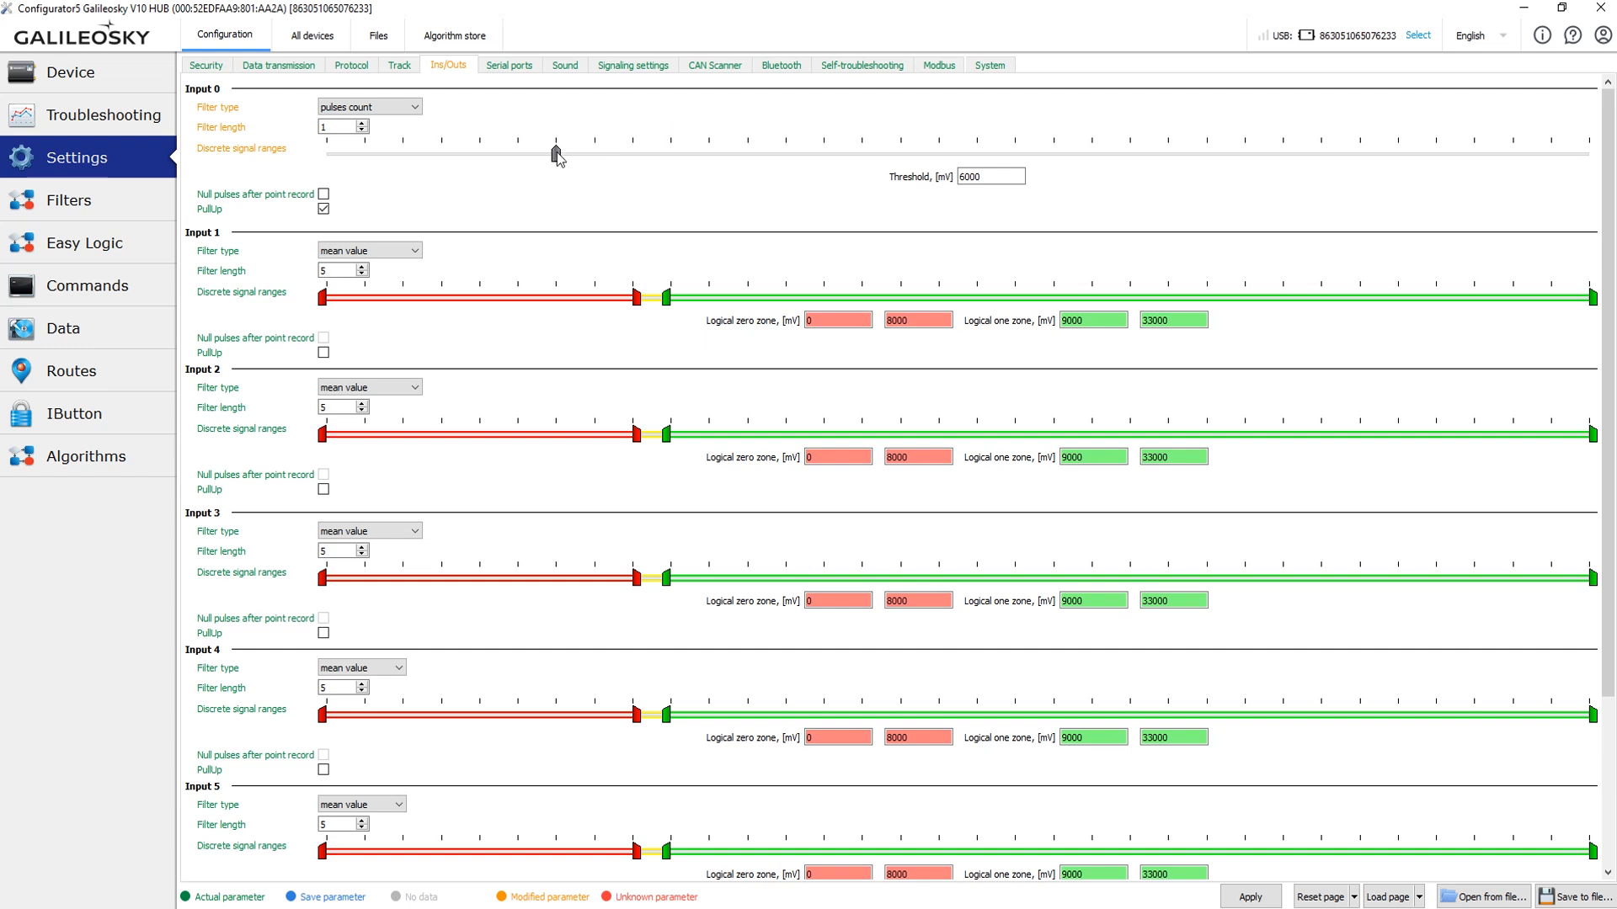
left_click_drag(557, 154, 370, 153)
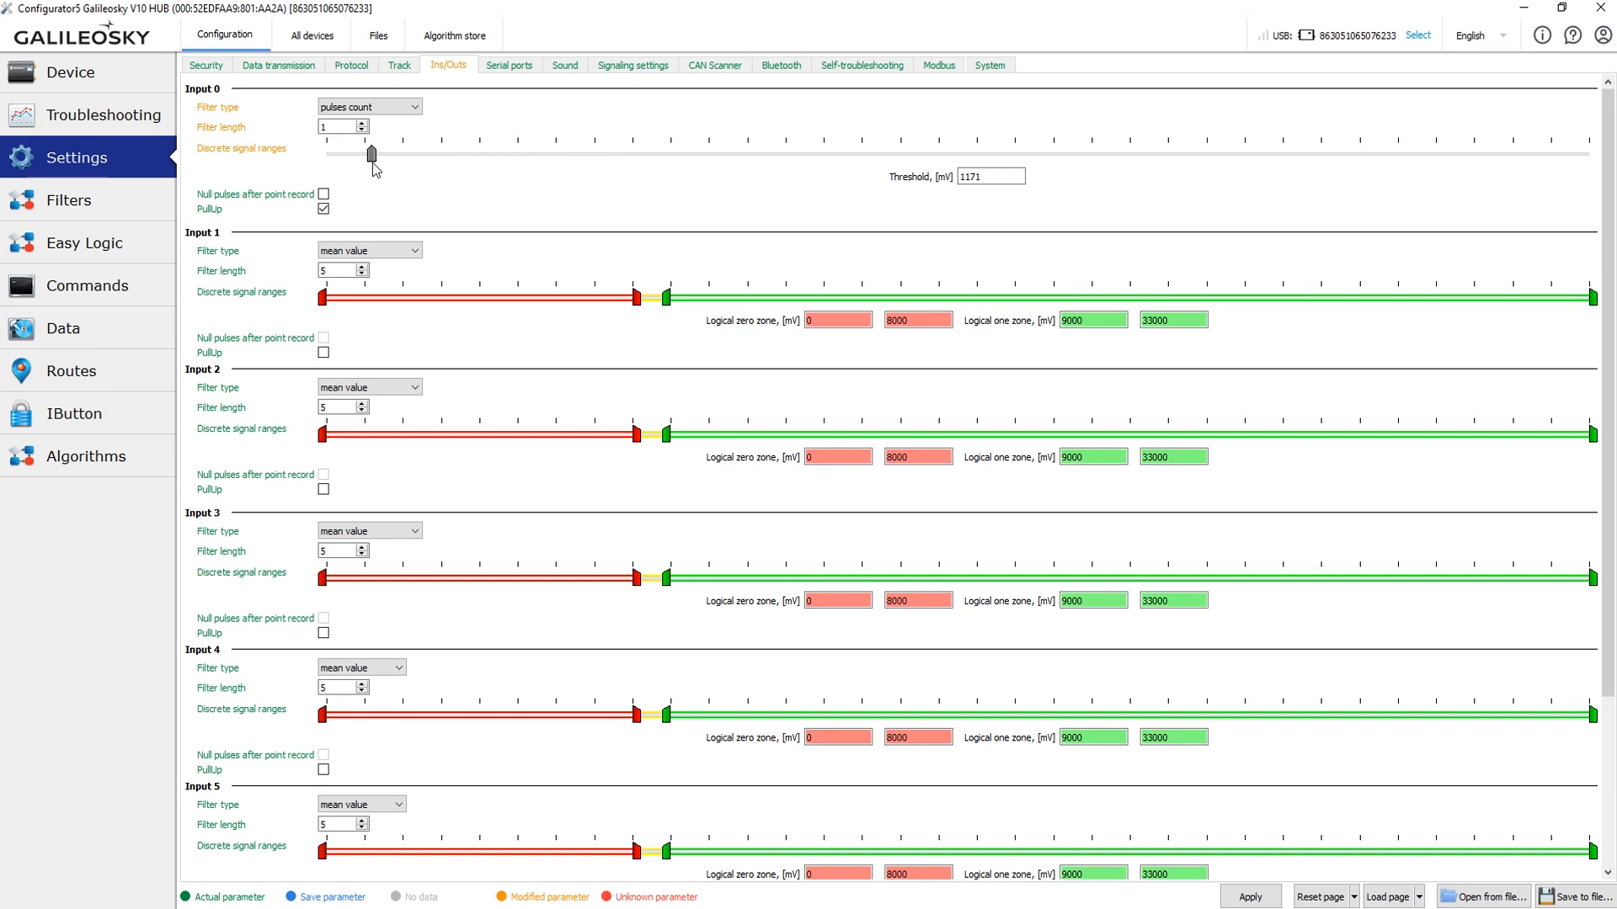
mouse_move(397, 195)
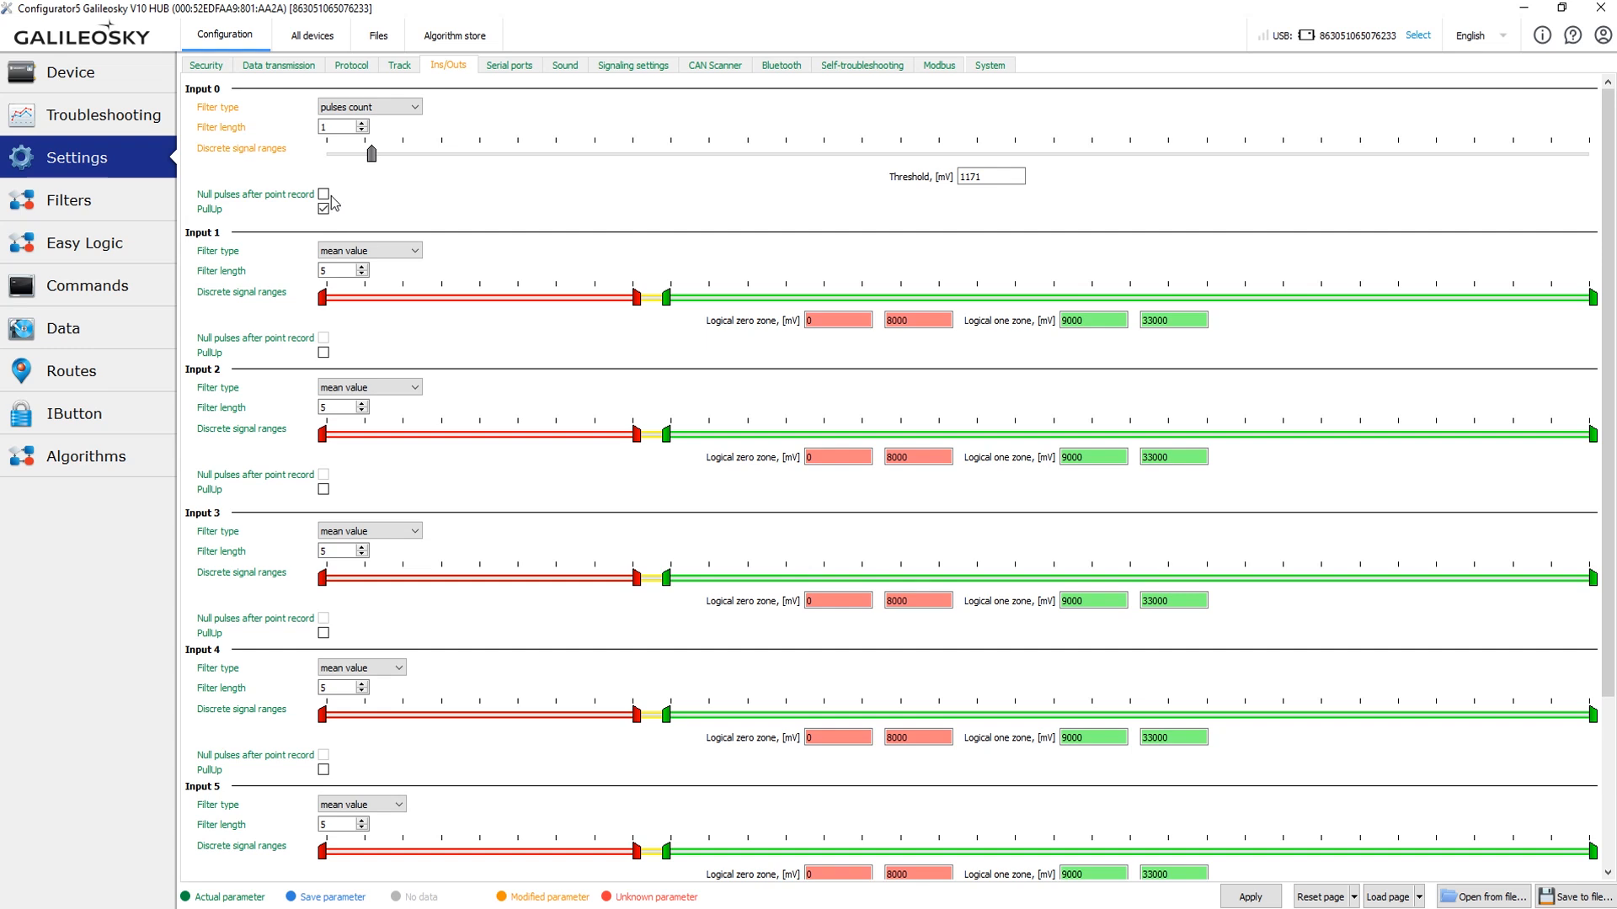
left_click(323, 194)
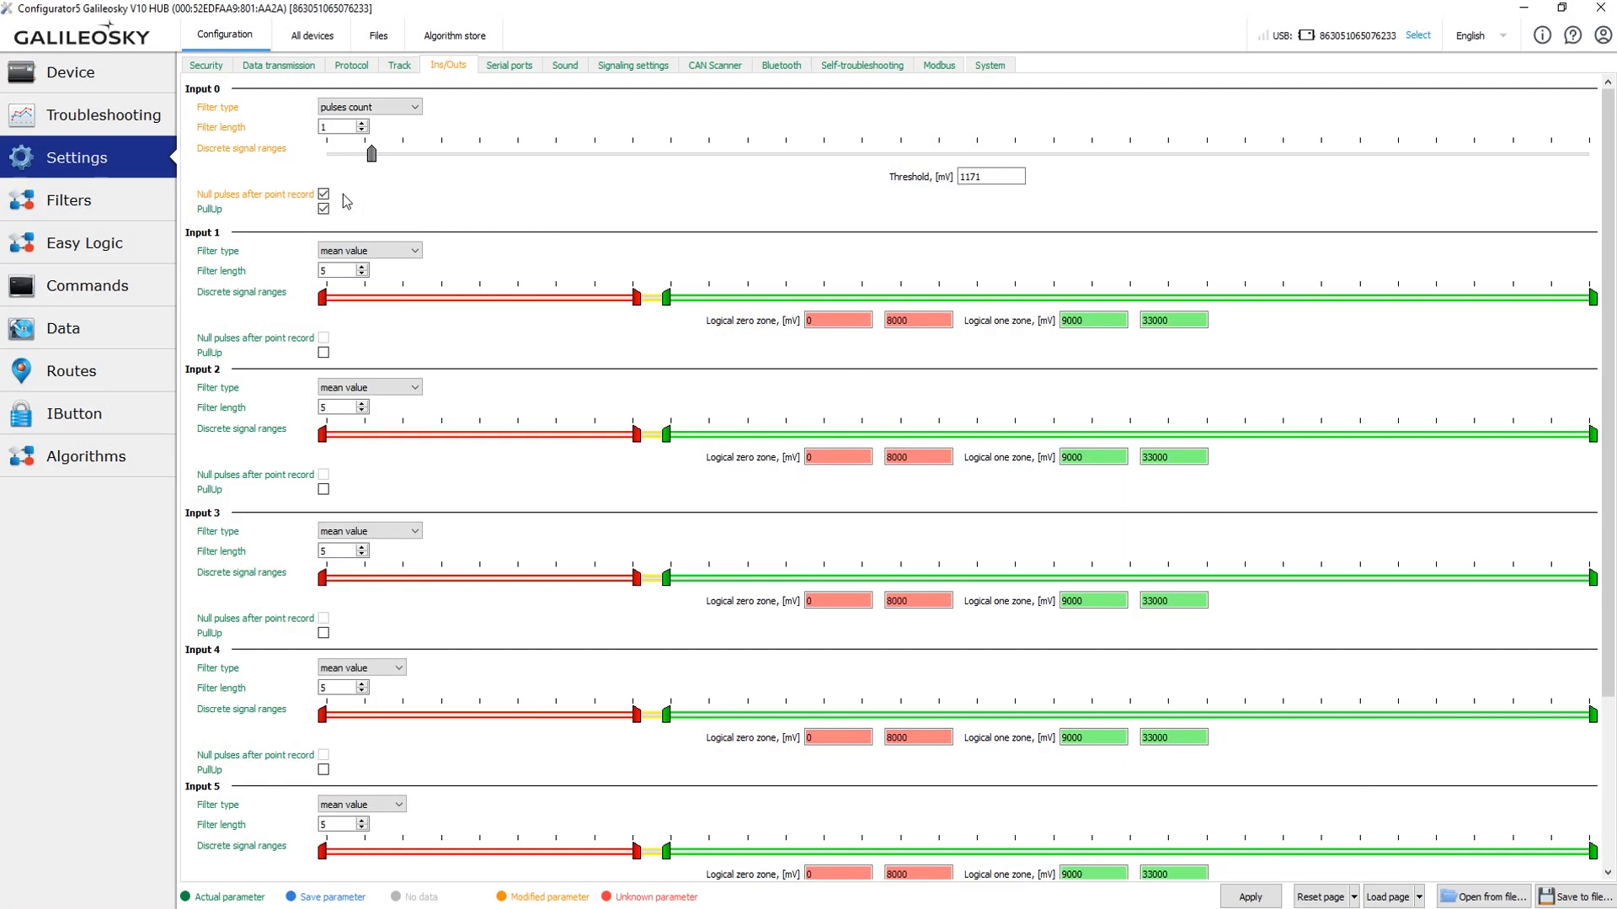
Try frequency count on Input 0 with the threshold lowered to about 1171 mV
left_click(413, 106)
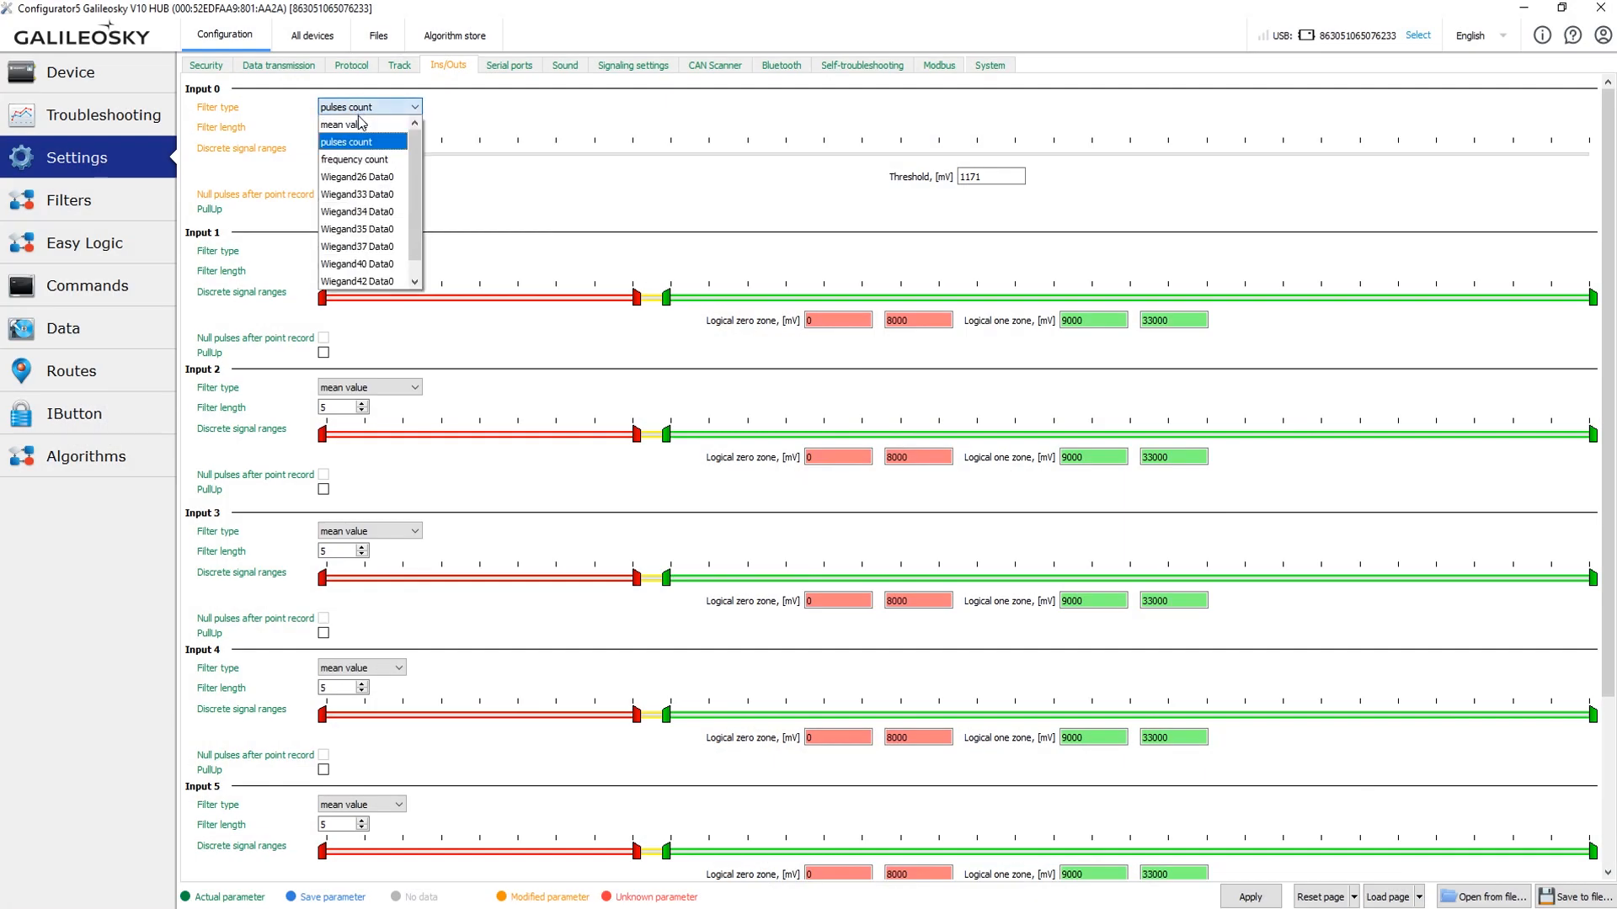
left_click(356, 158)
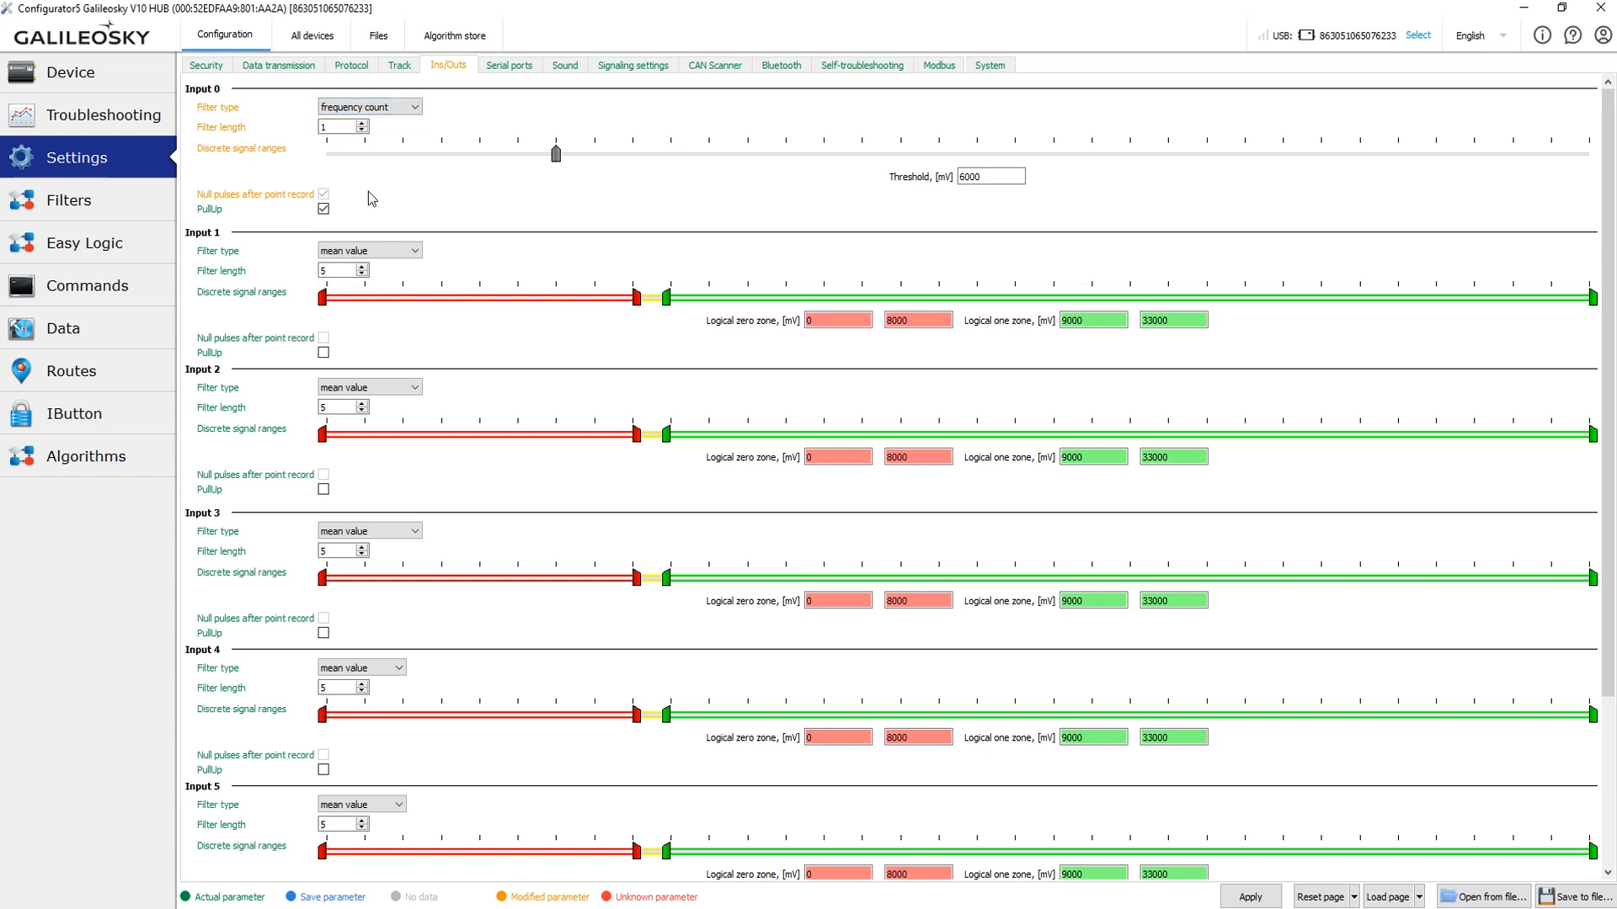
mouse_move(465, 181)
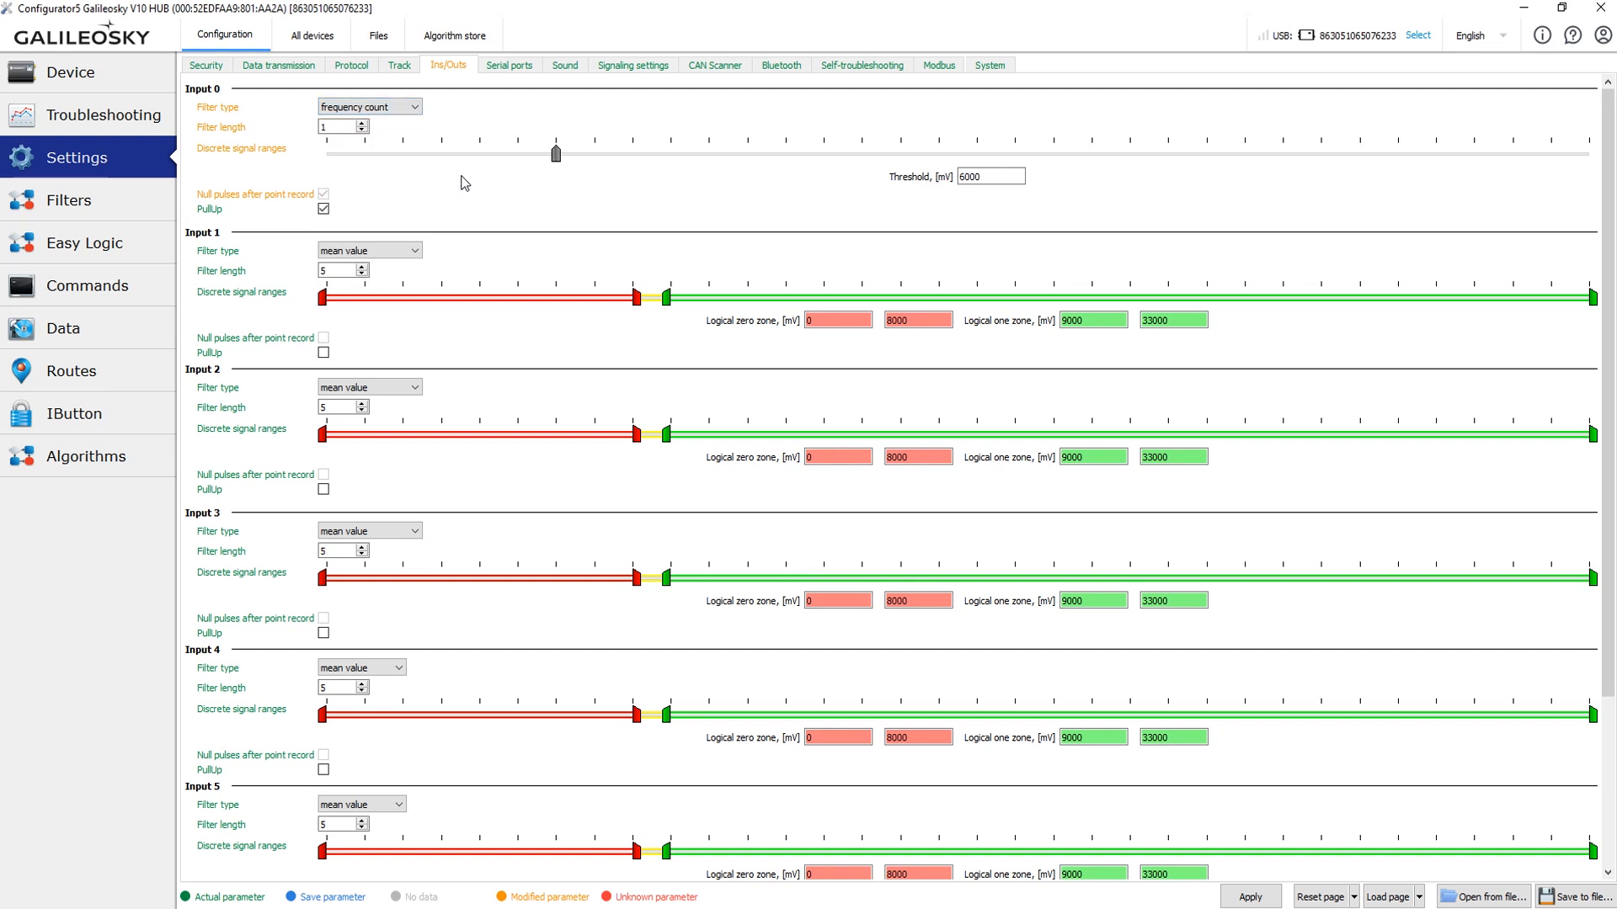
mouse_move(485, 177)
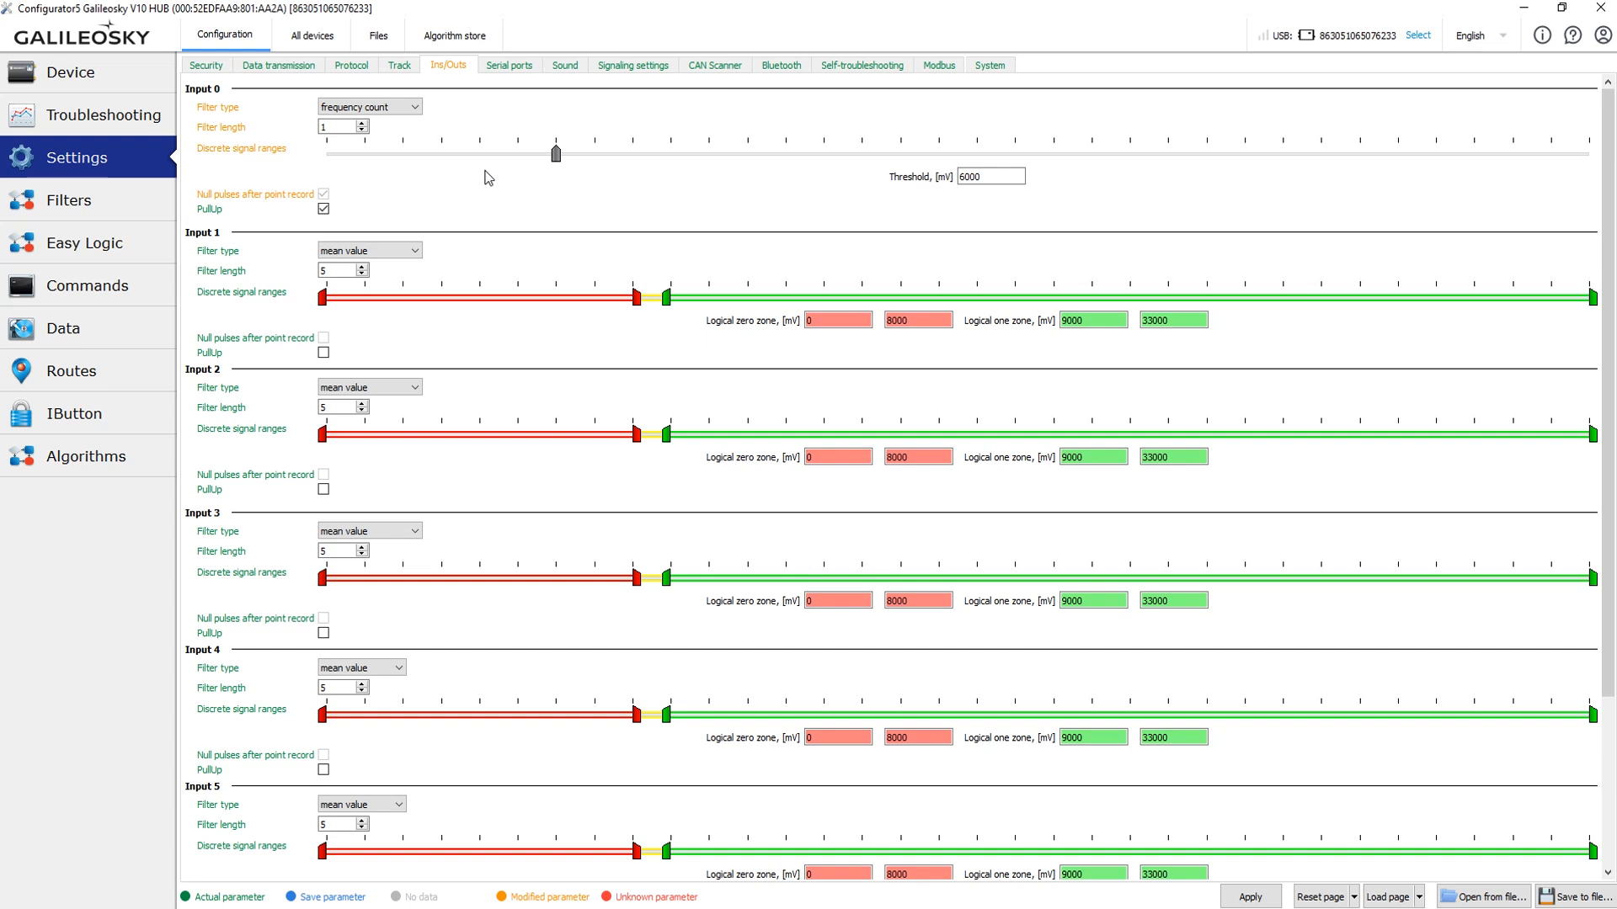
mouse_move(668, 160)
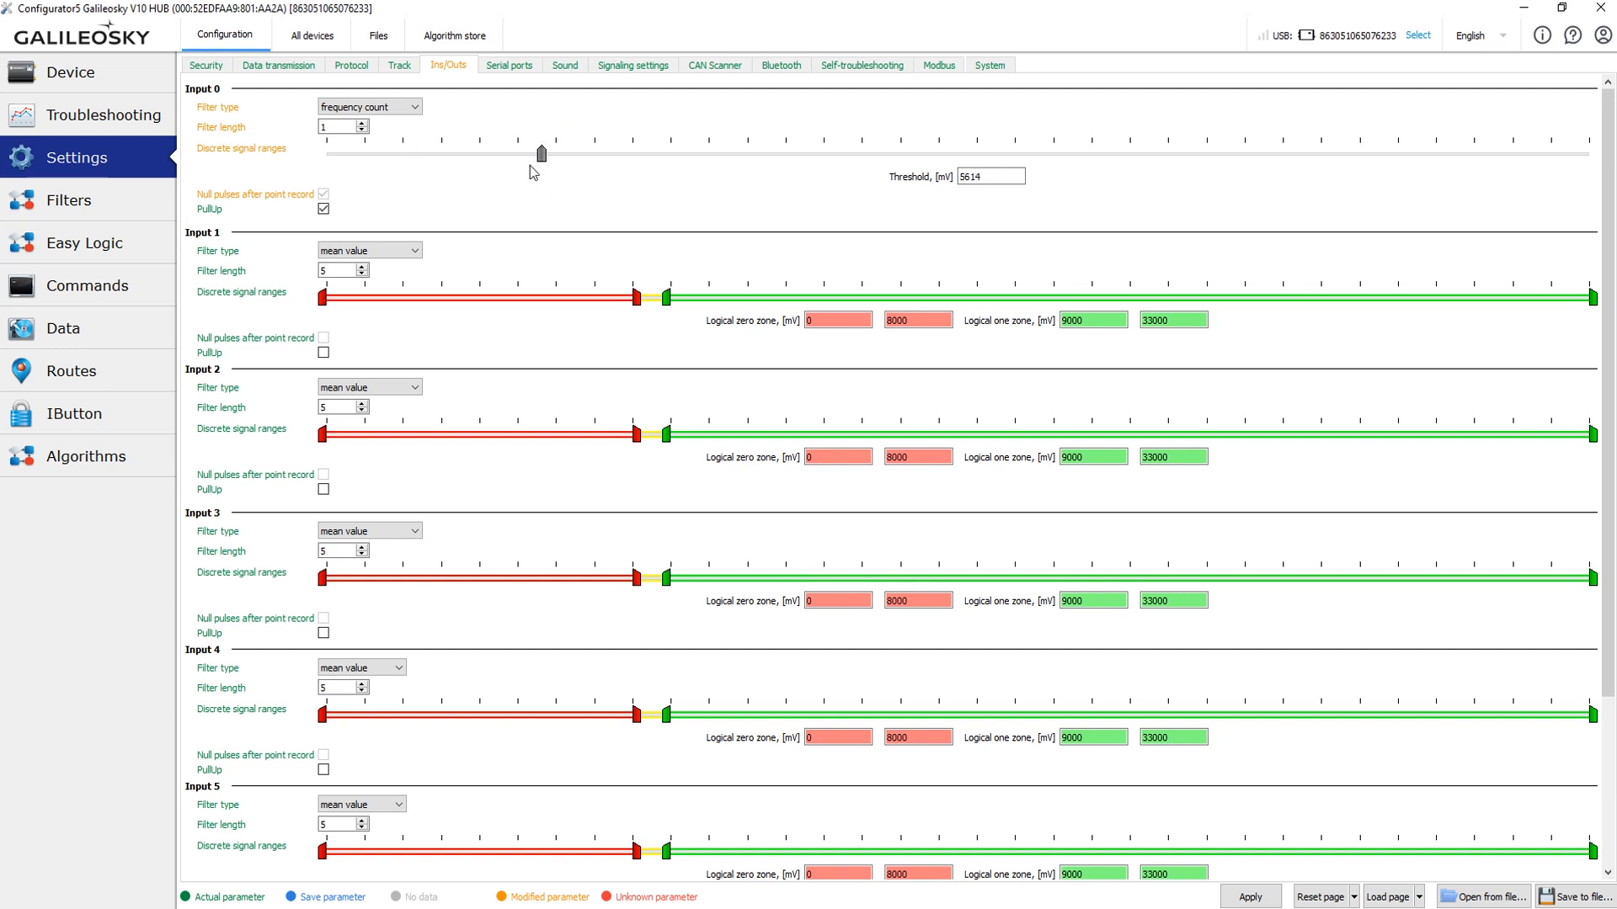
left_click_drag(541, 153, 371, 153)
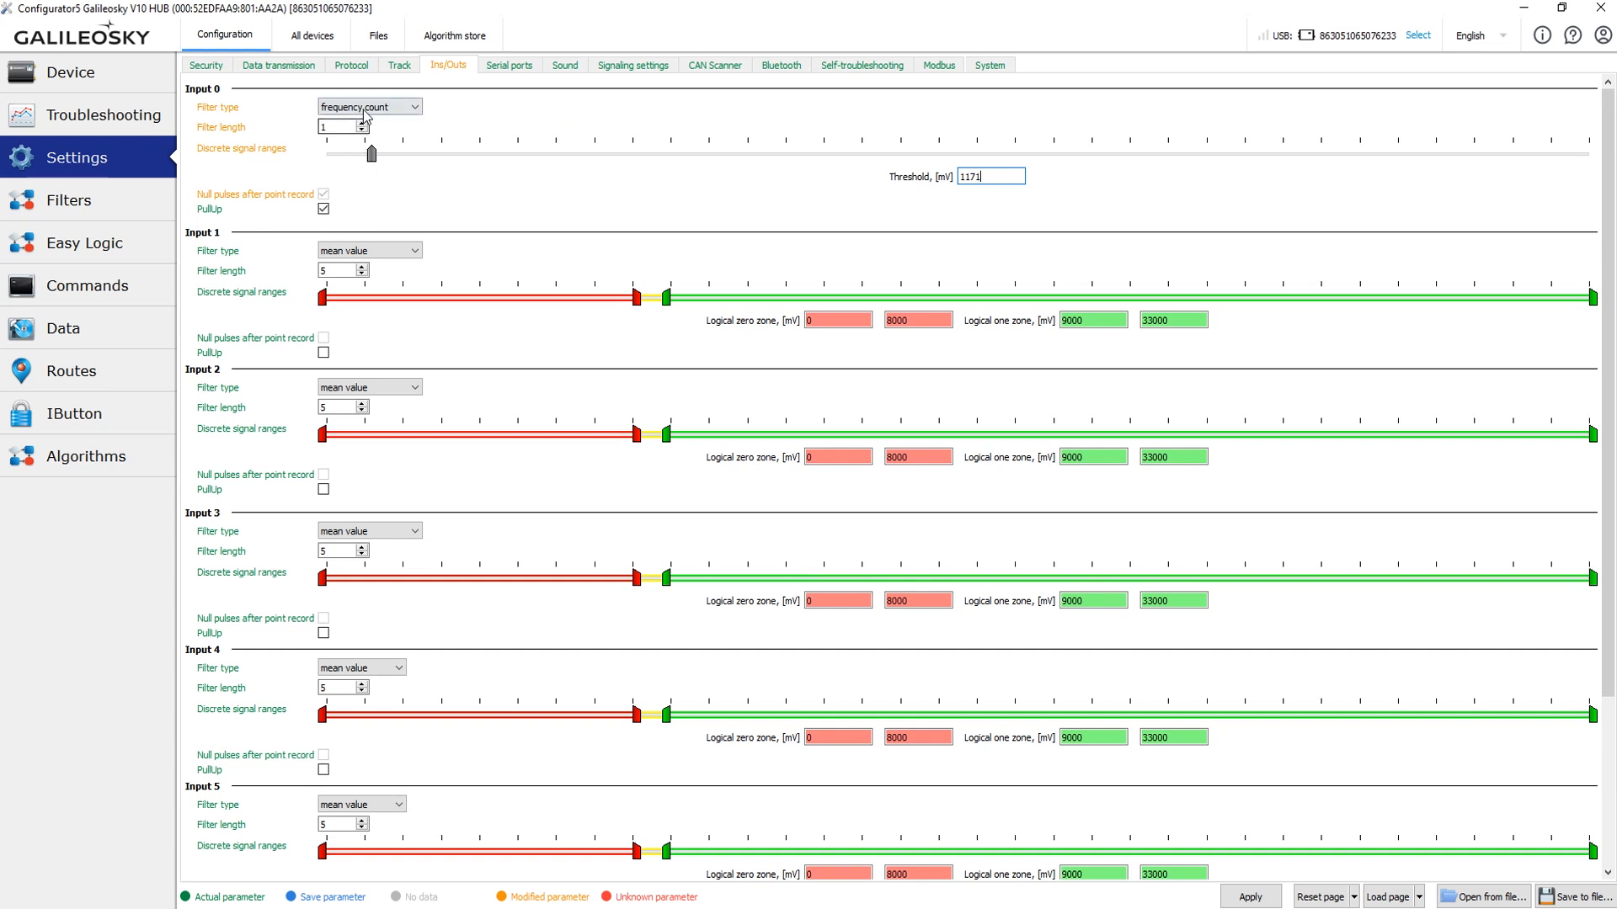
Switch Input 0 to Wiegand26 Data0, pairing Input 1 as Wiegand26 Data1 at 2400 mV
left_click(367, 106)
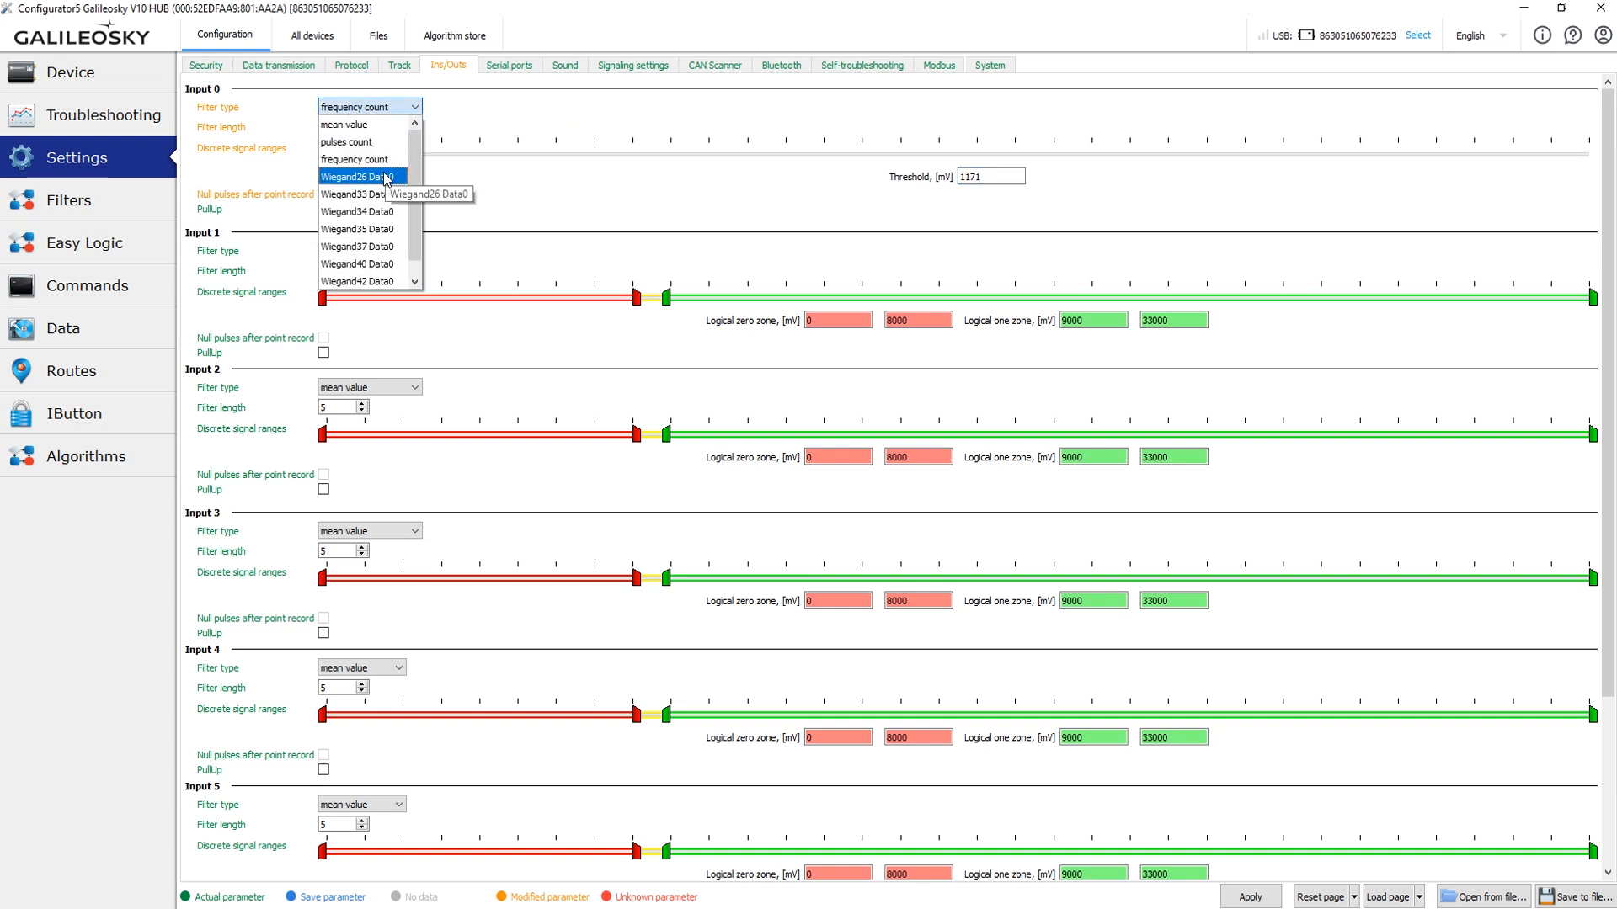
left_click(355, 177)
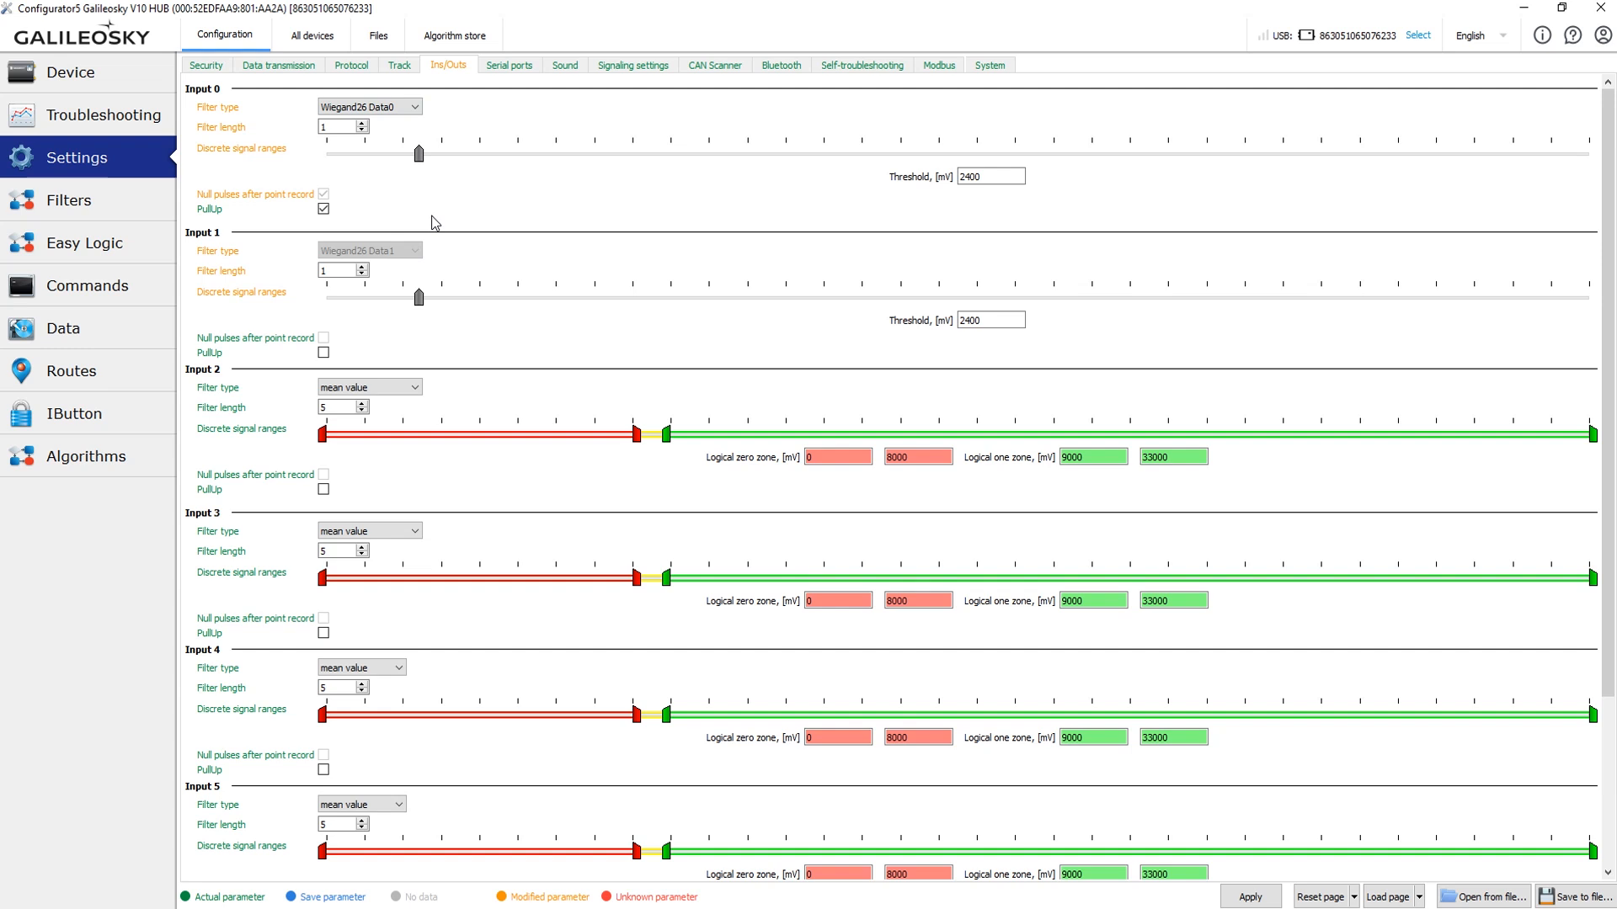
scroll("down", 3)
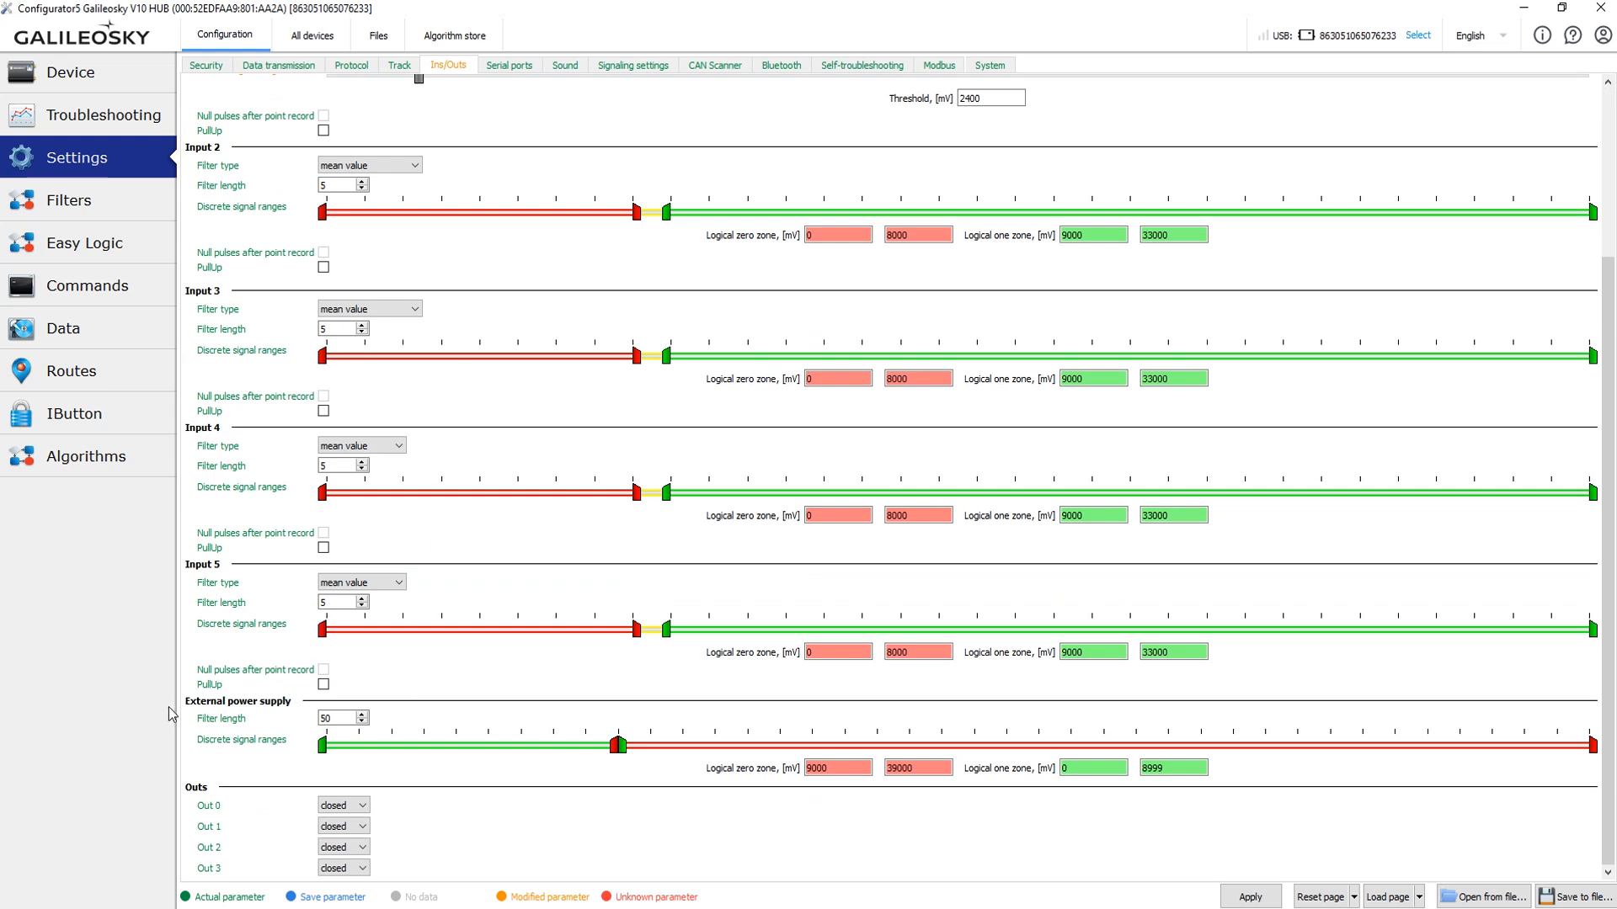
mouse_move(384, 695)
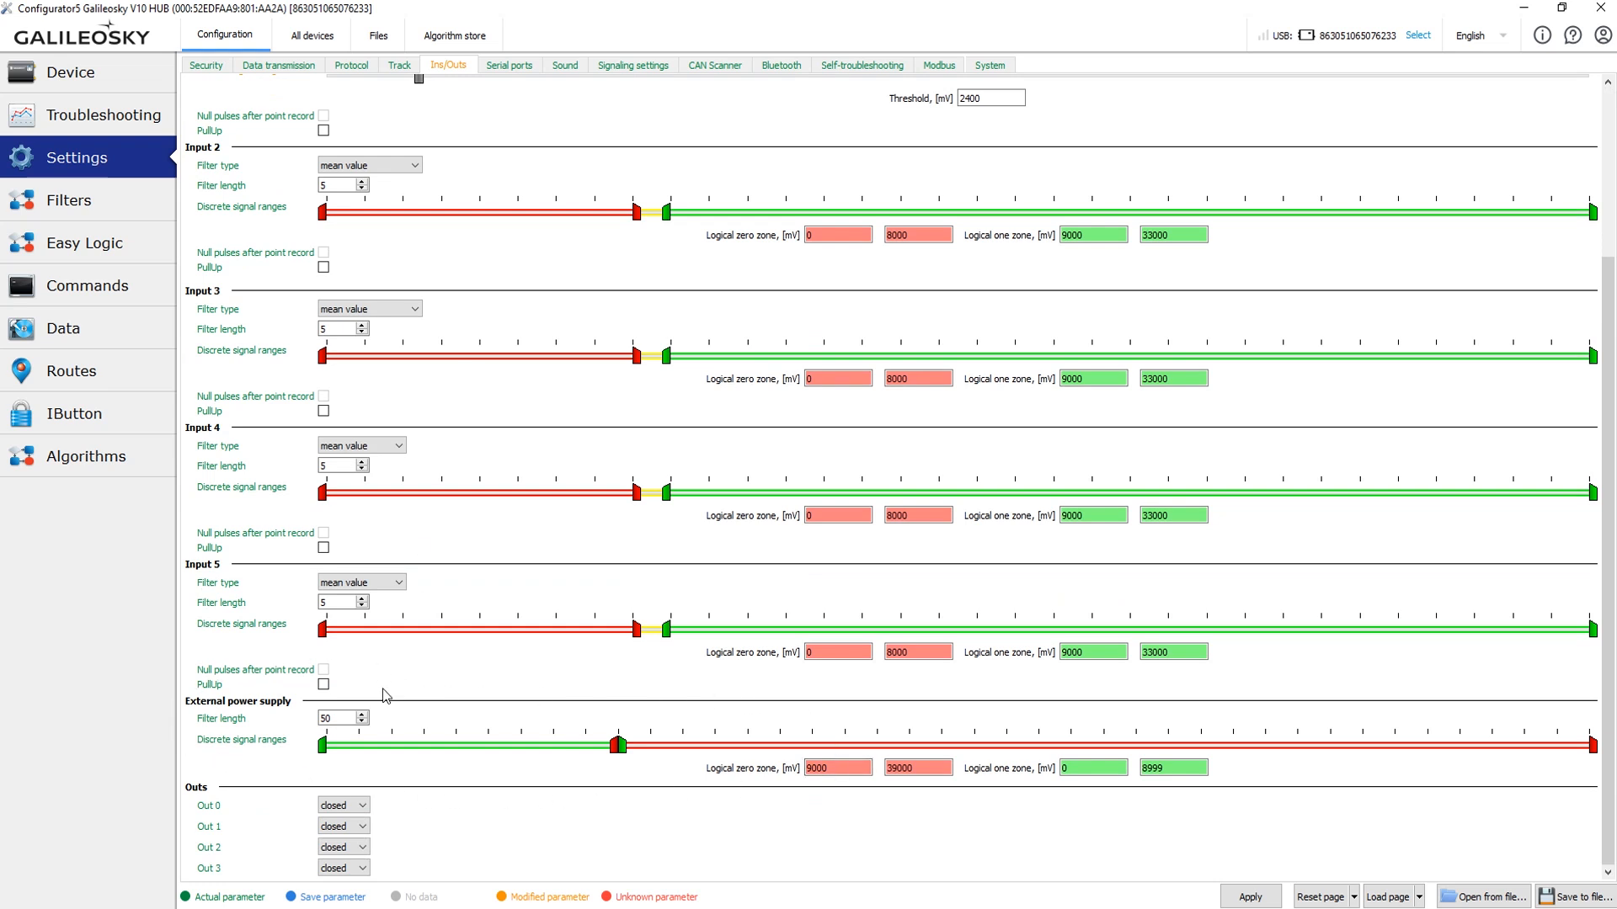
mouse_move(675, 776)
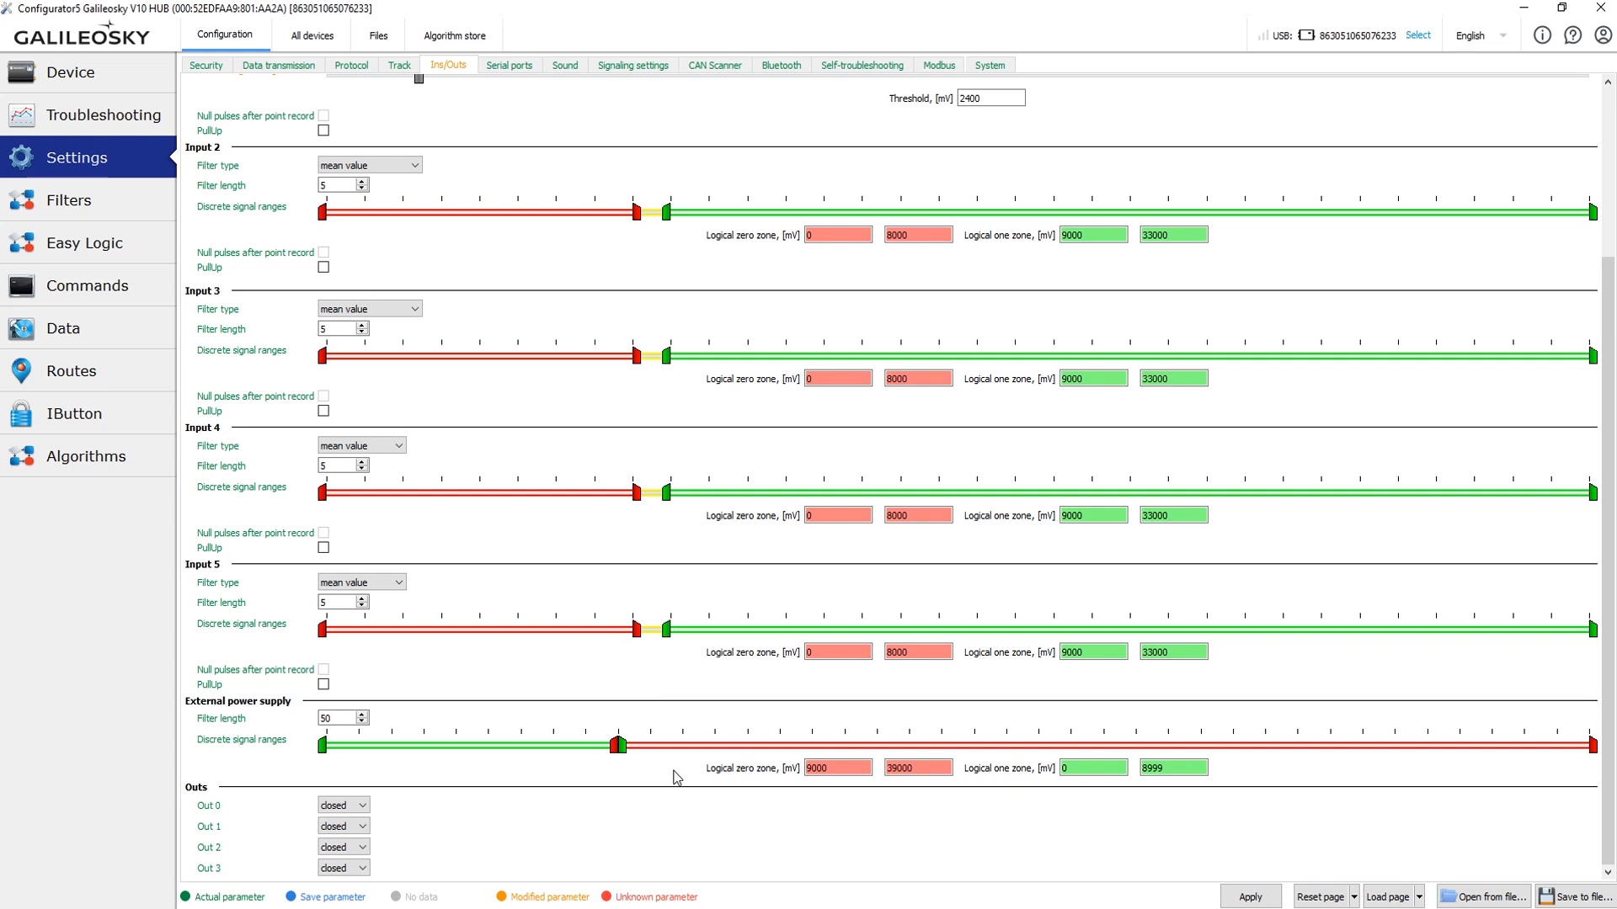
mouse_move(728, 741)
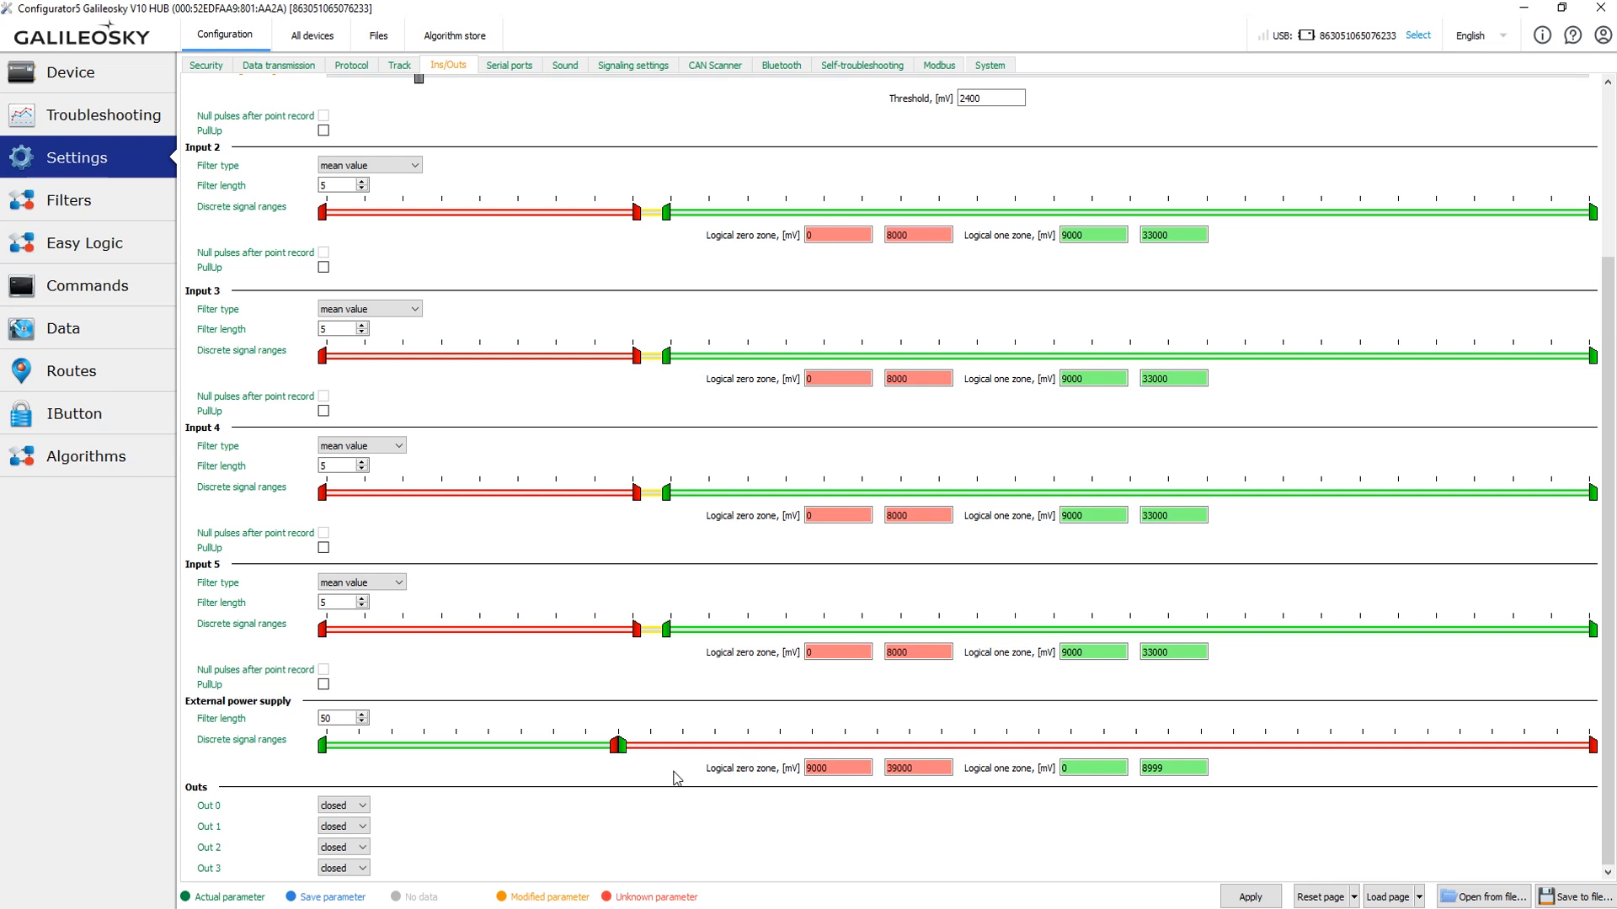
mouse_move(631, 794)
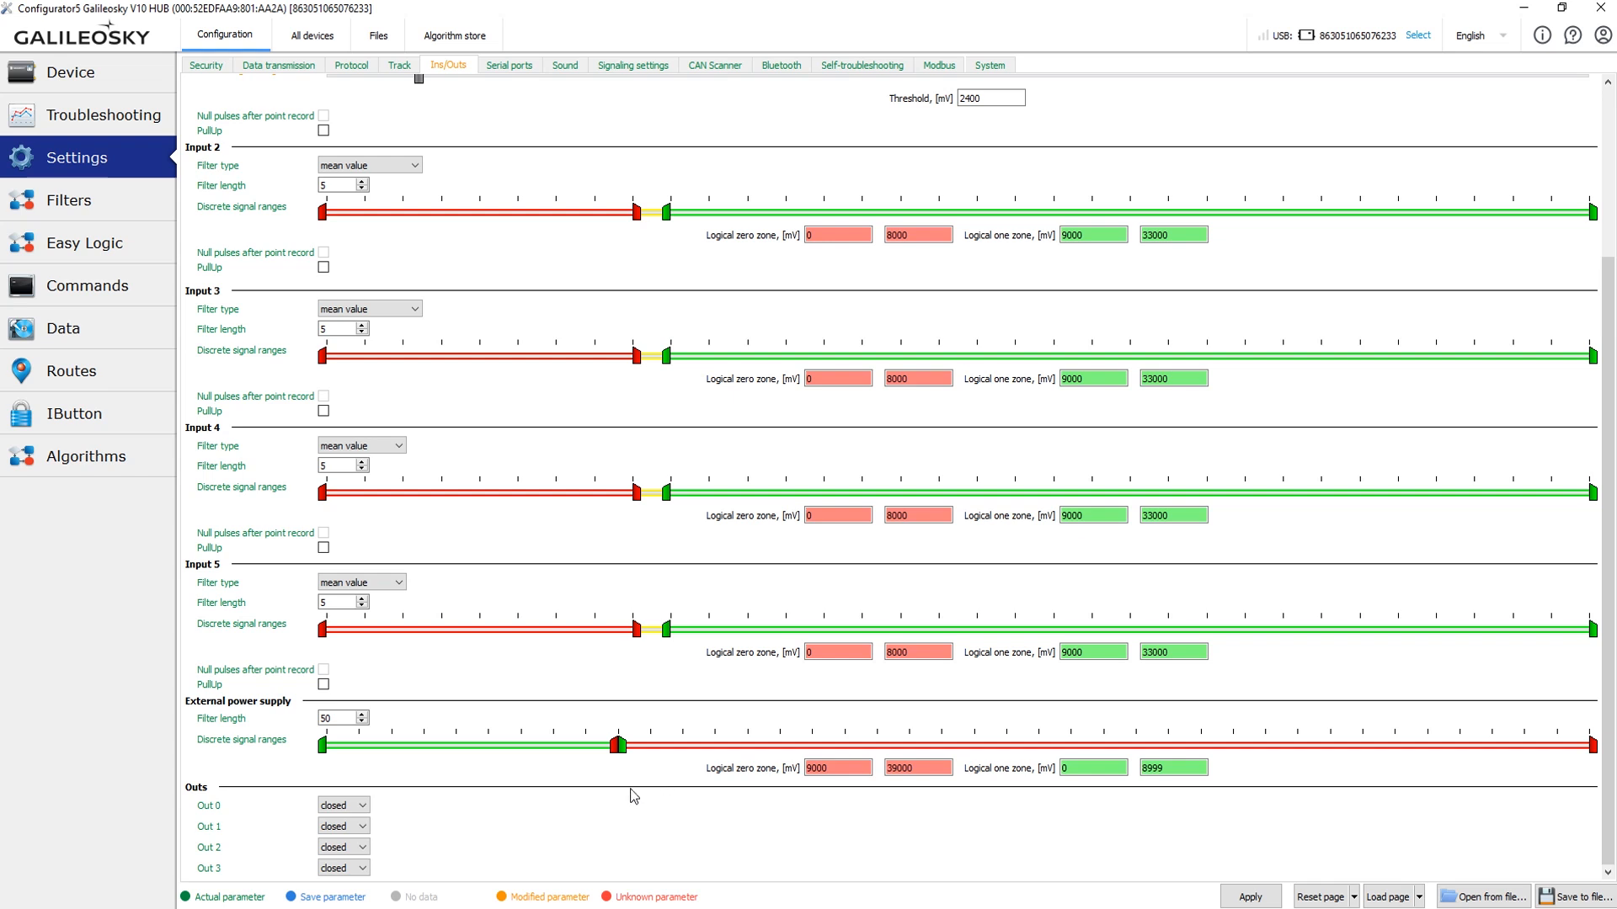
left_click(344, 805)
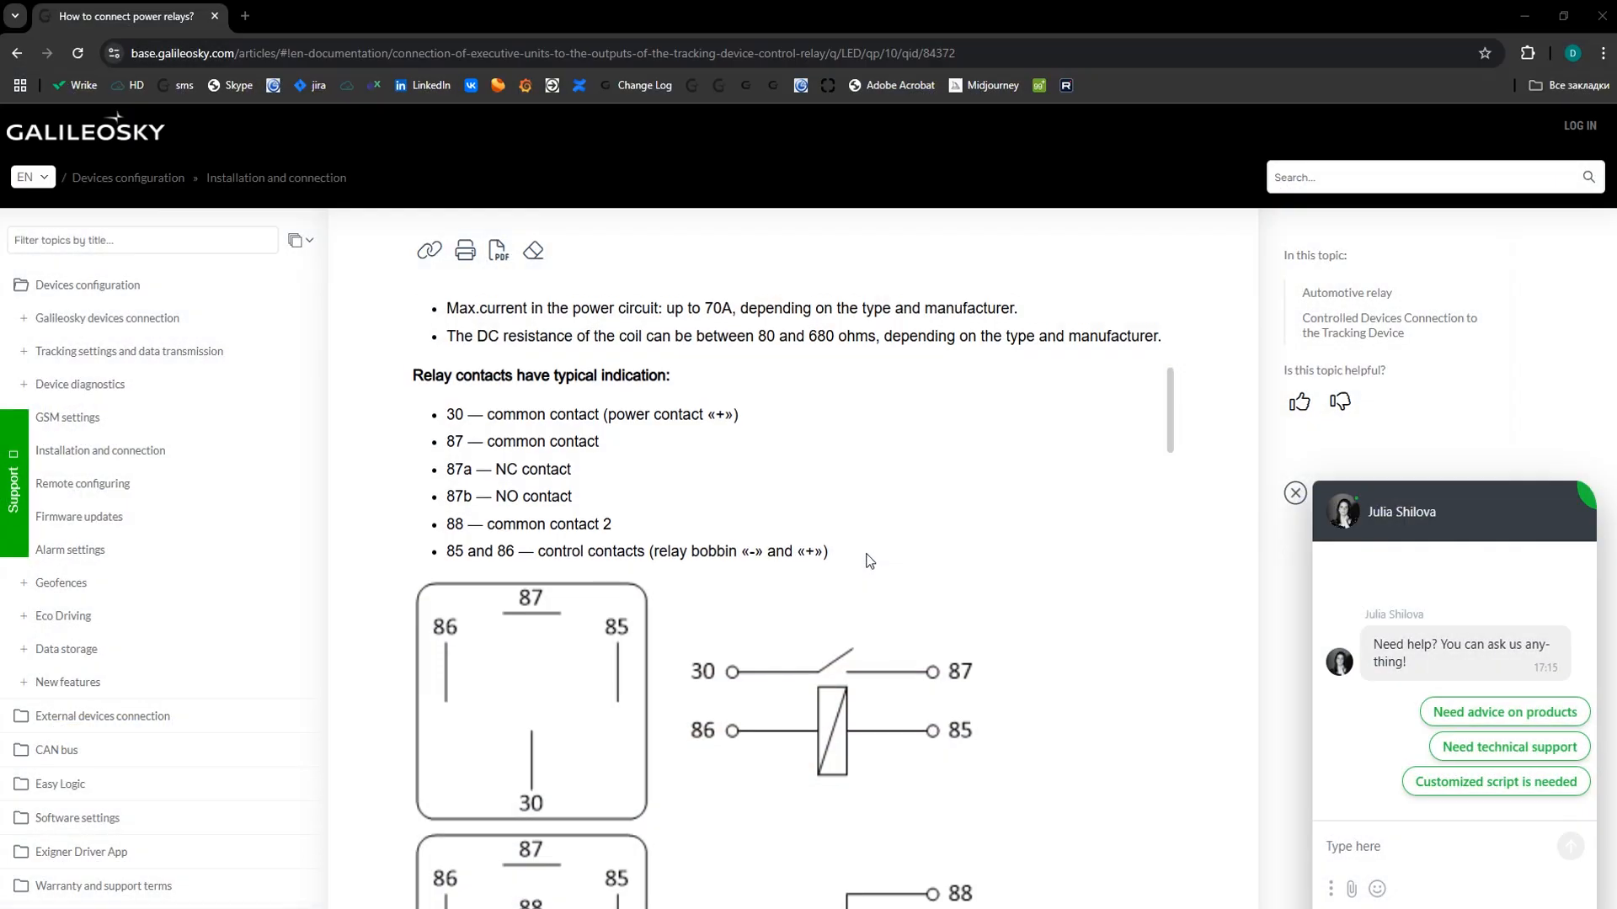
Scroll through the power relay article's current limits and wiring diagram
scroll("down", 3)
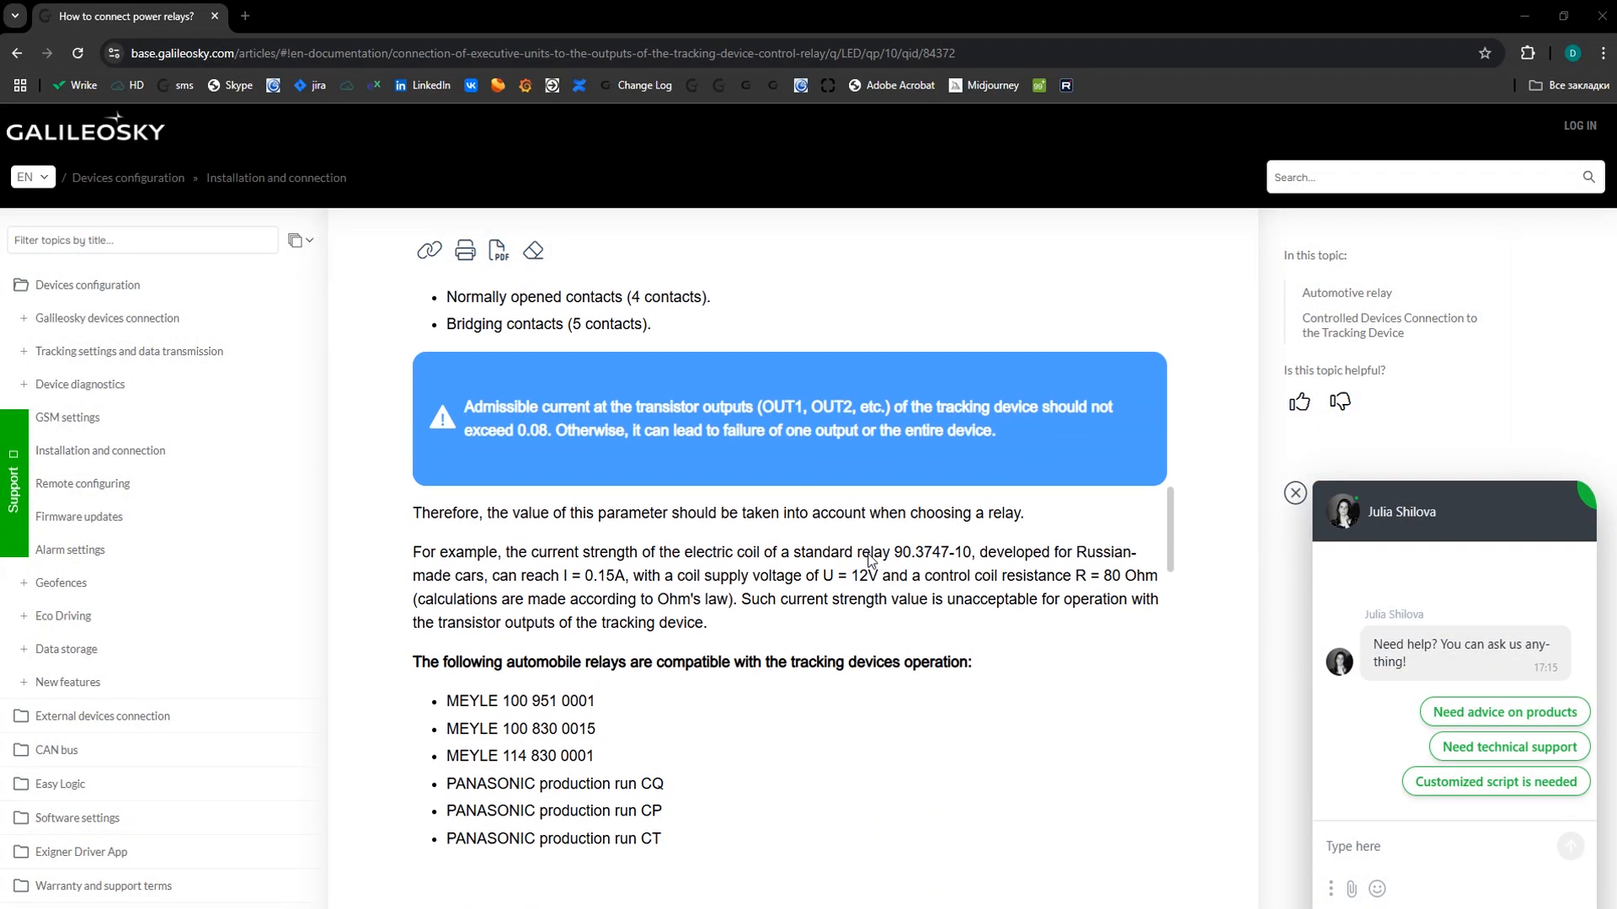
scroll("down", 3)
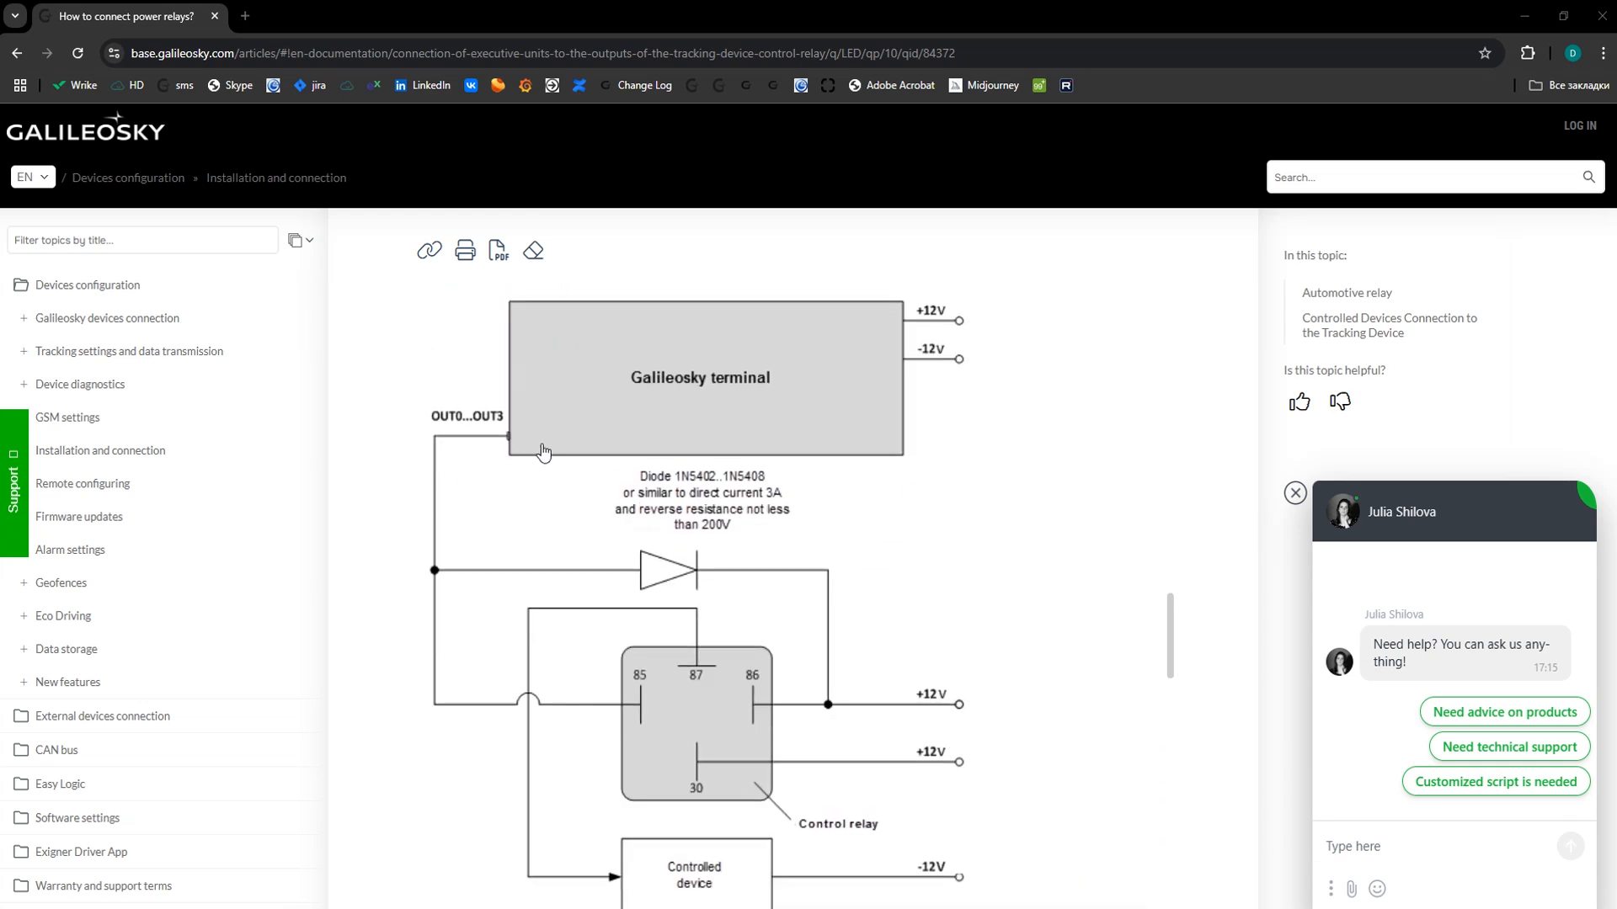
scroll("down", 3)
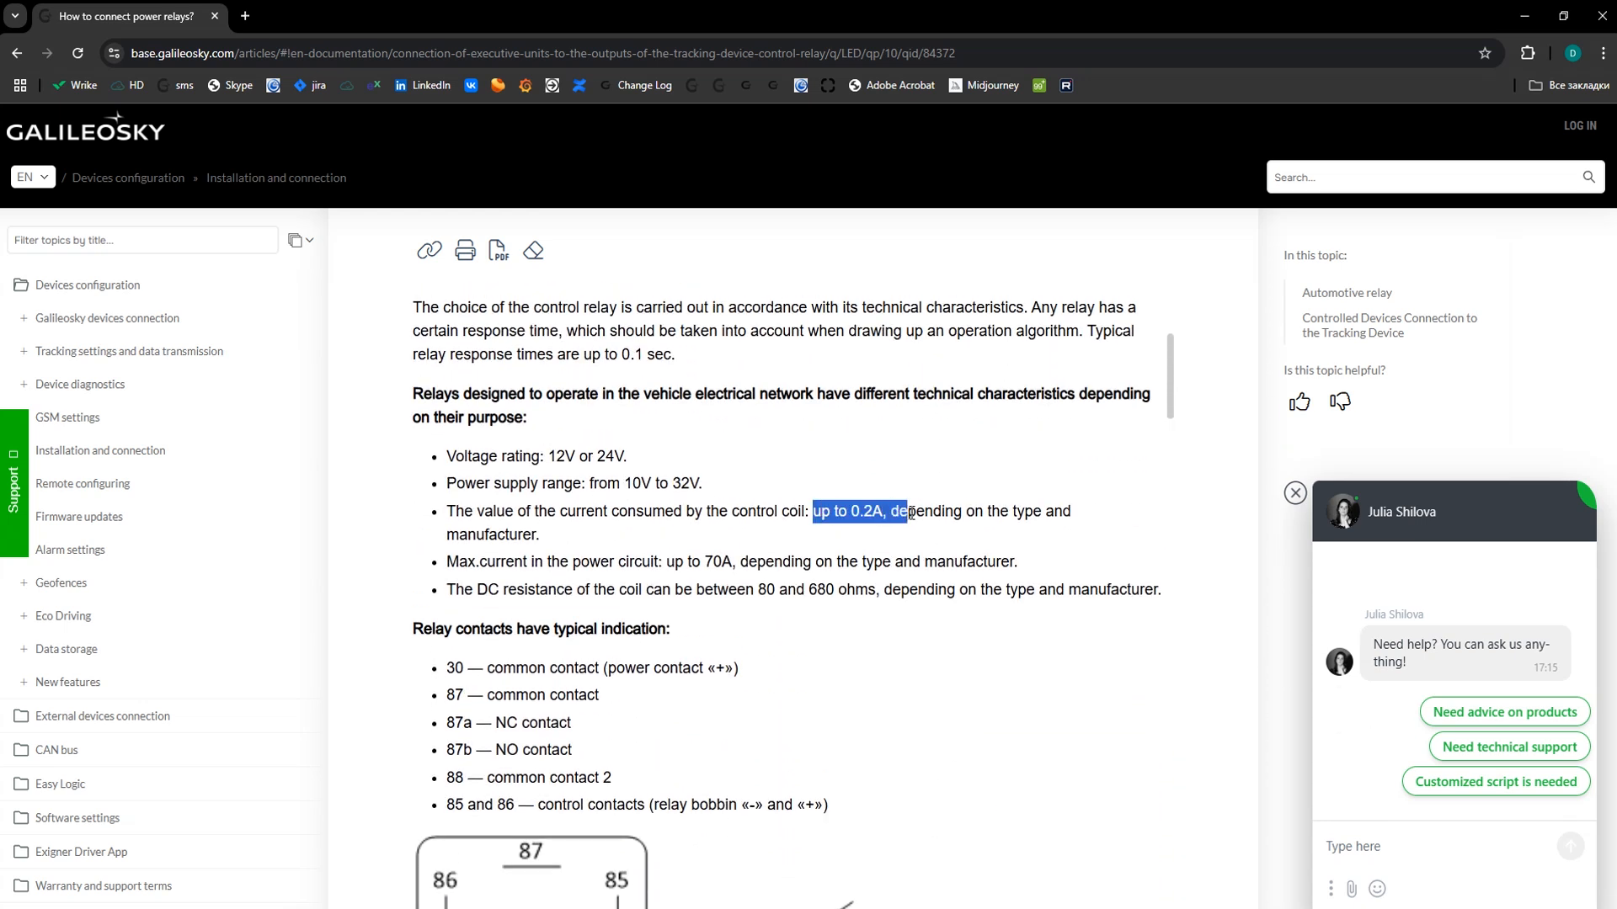
left_click(778, 543)
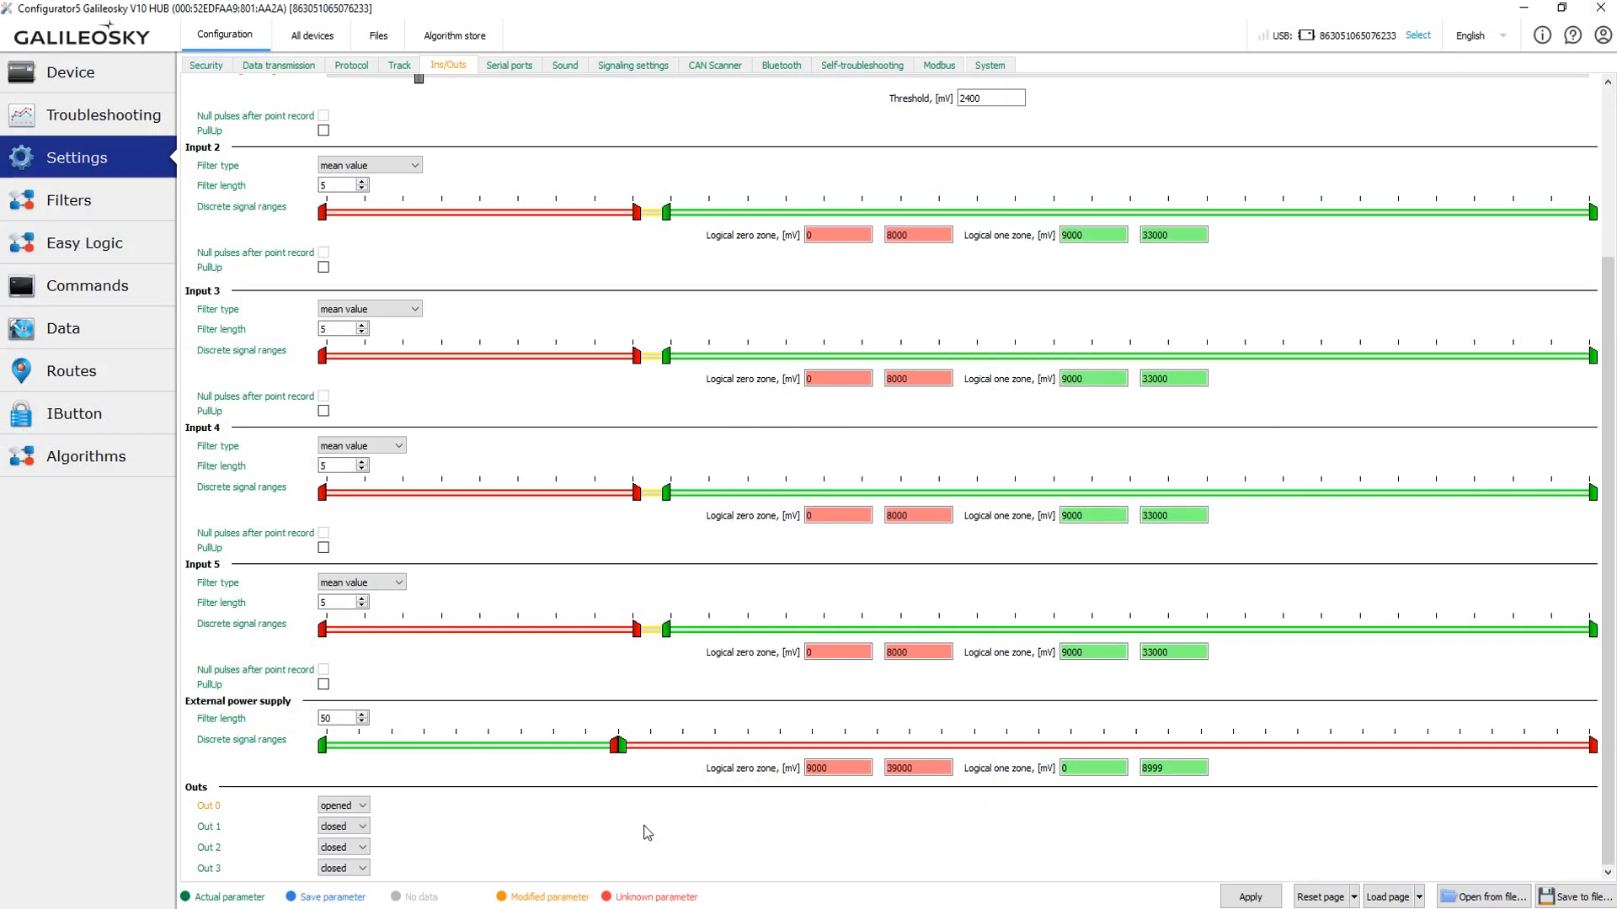
mouse_move(448, 827)
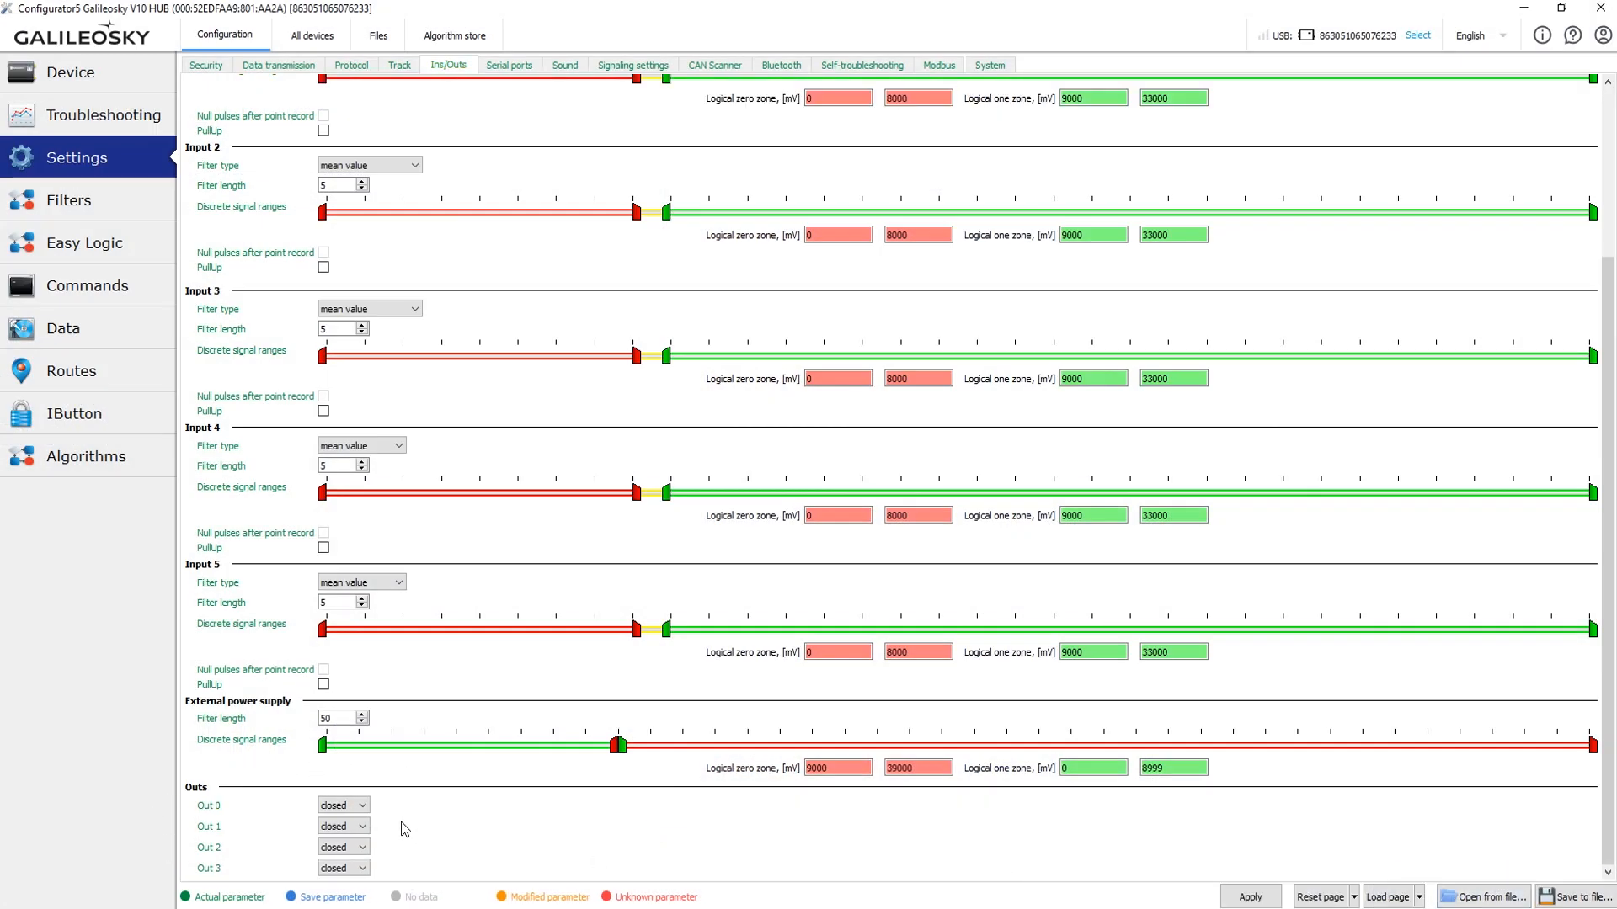
Set Out 0 to opened while Outs 1–3 stay closed
left_click(342, 805)
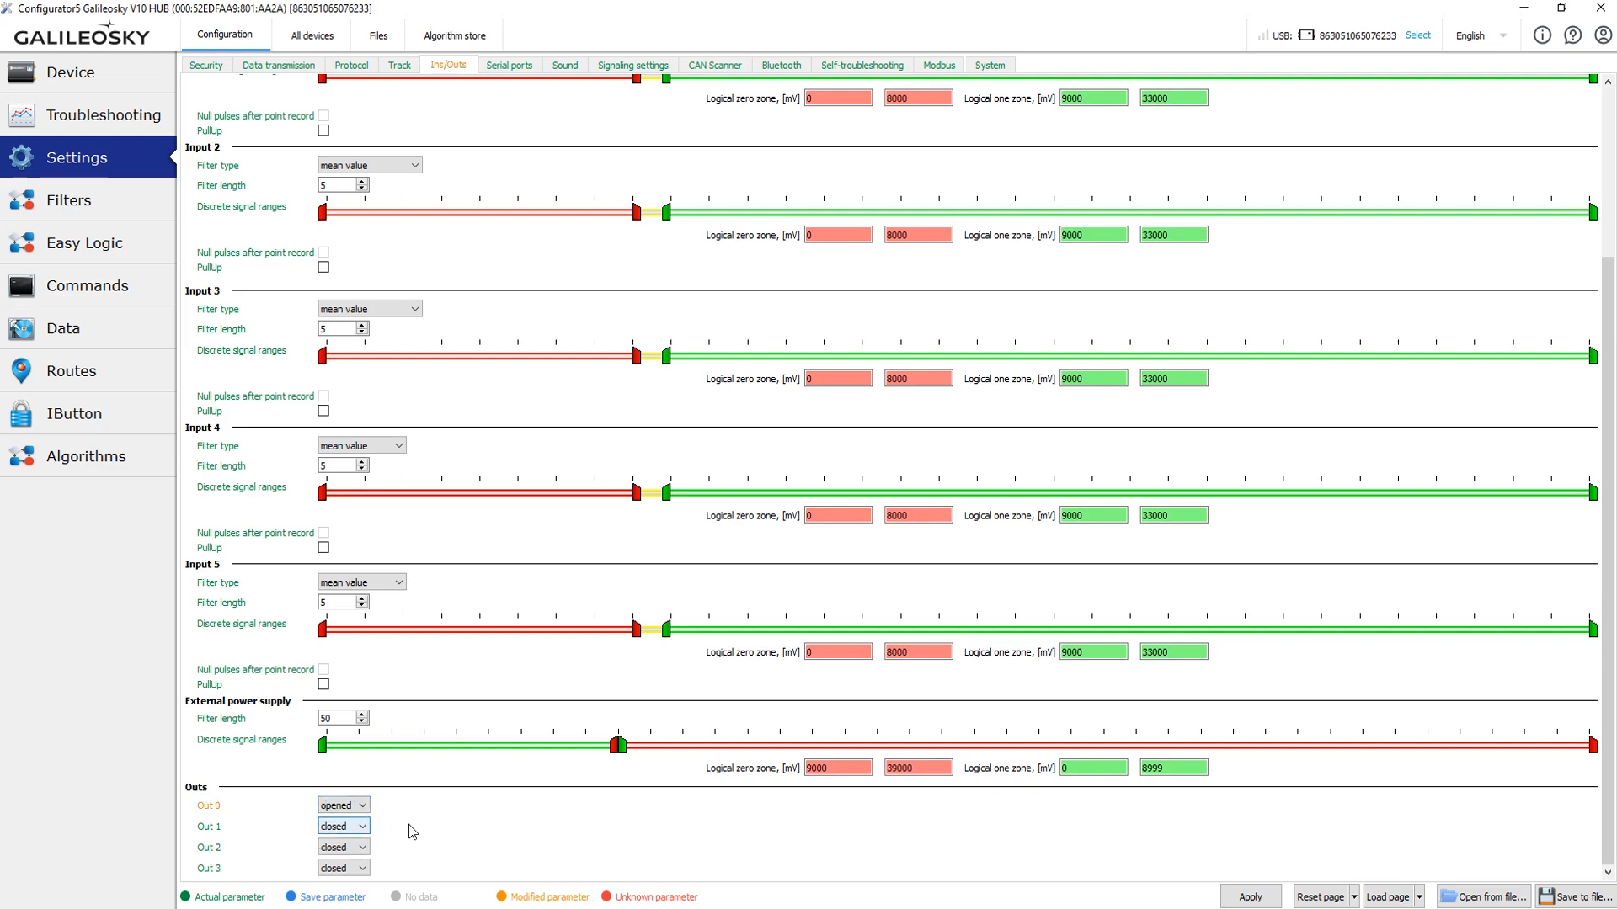